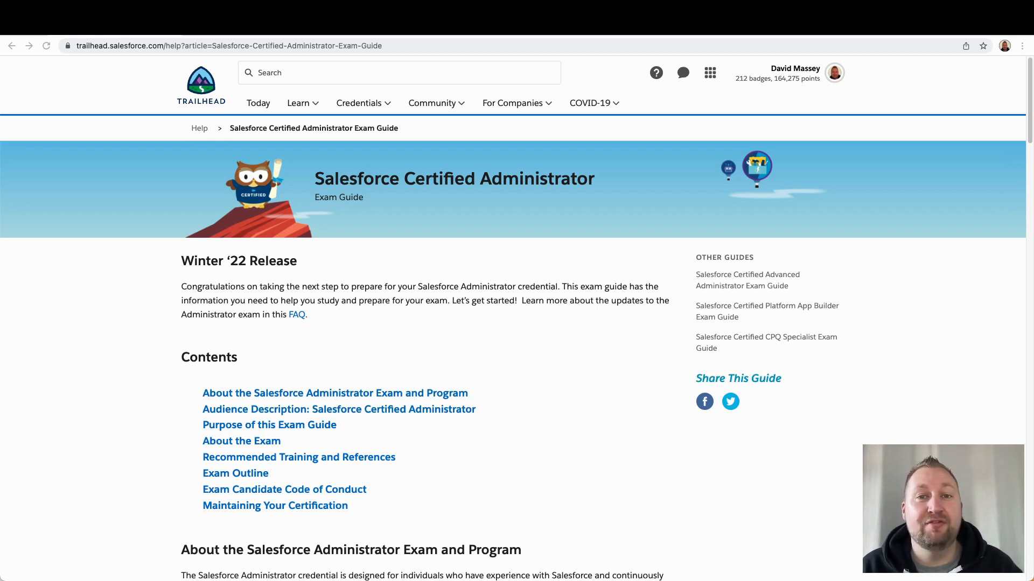
pyautogui.moveTo(564, 417)
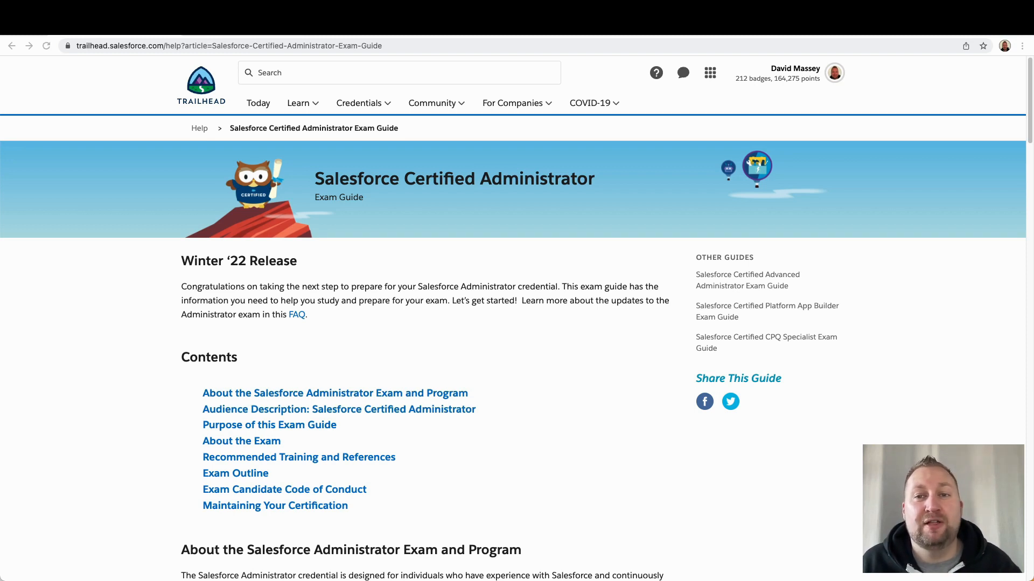
pyautogui.moveTo(449, 261)
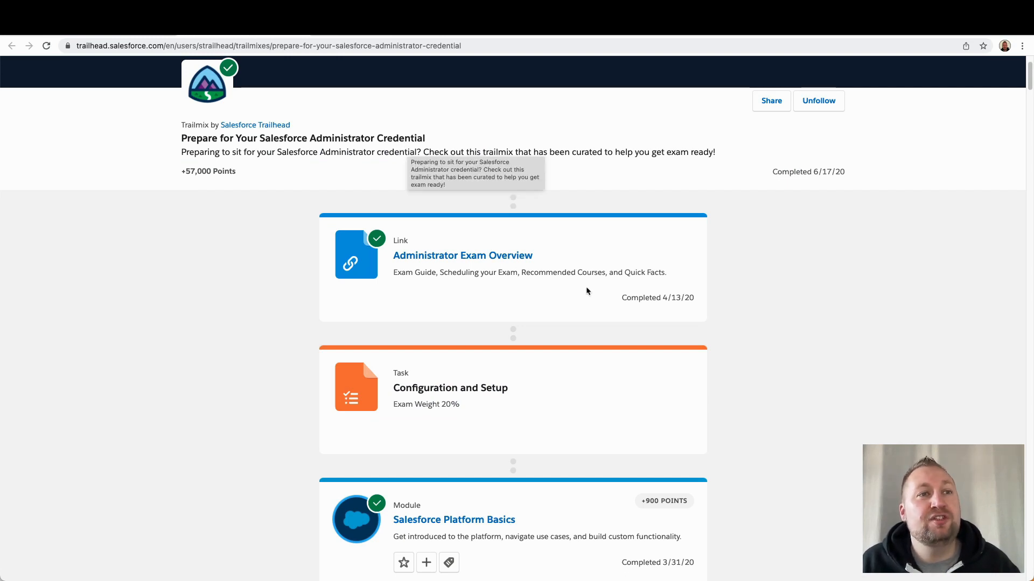
pyautogui.moveTo(570, 533)
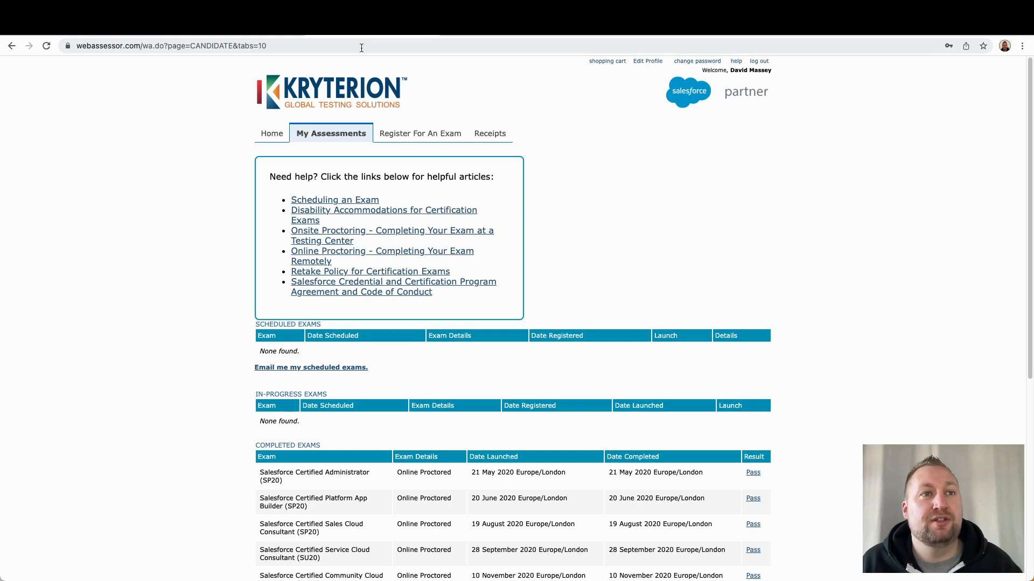
pyautogui.moveTo(485, 477)
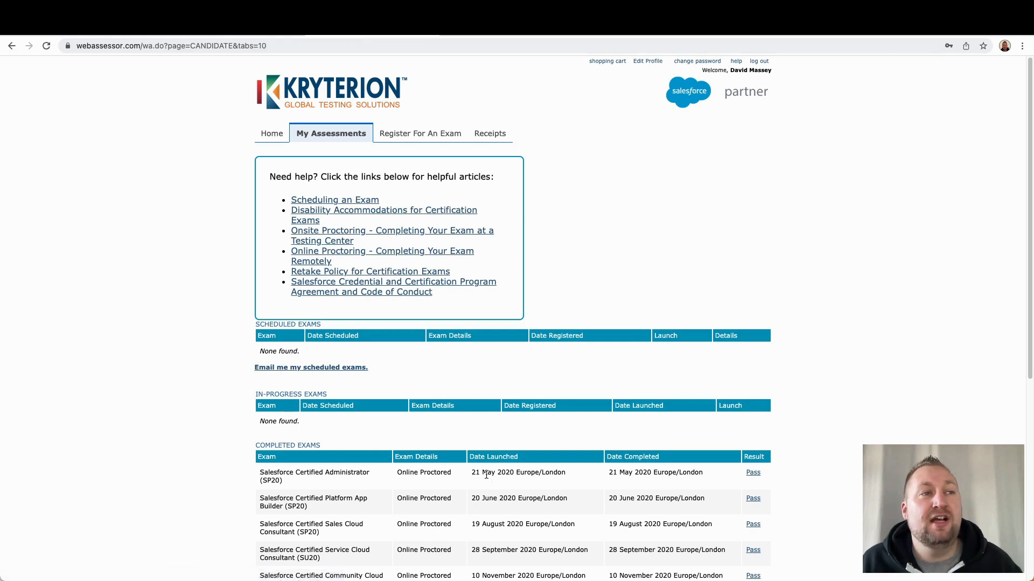
pyautogui.moveTo(625, 474)
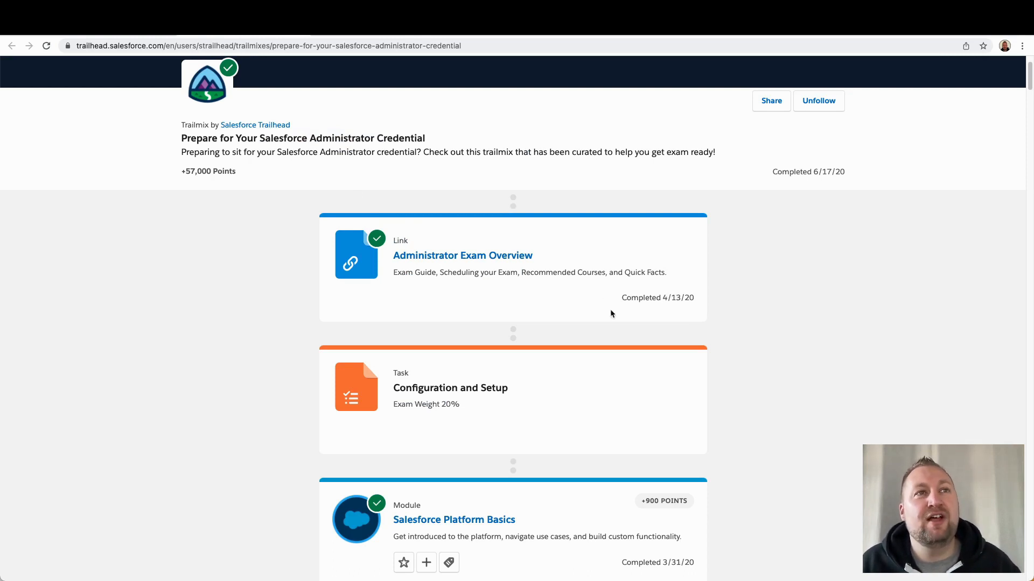
pyautogui.moveTo(618, 291)
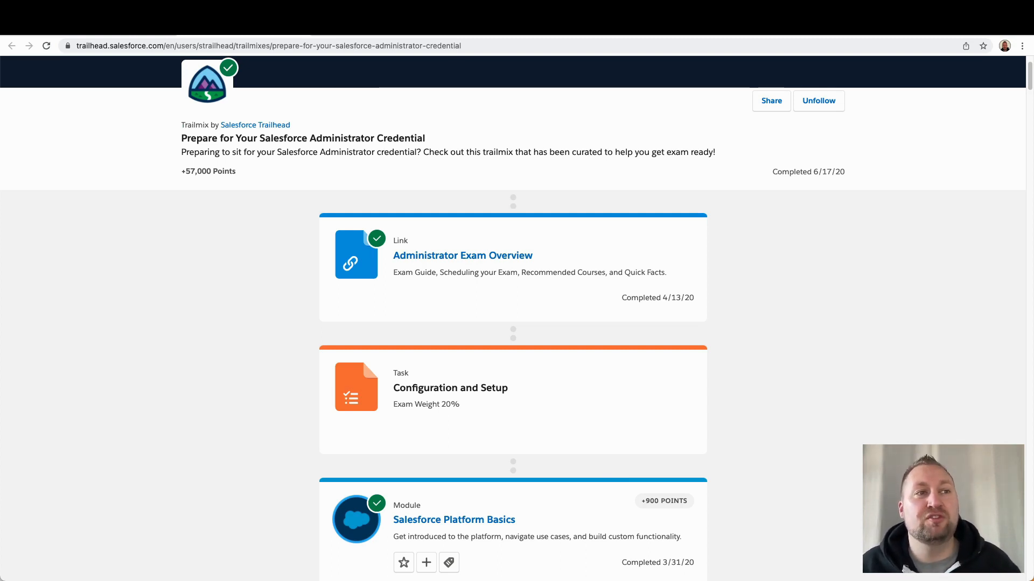
pyautogui.moveTo(449, 549)
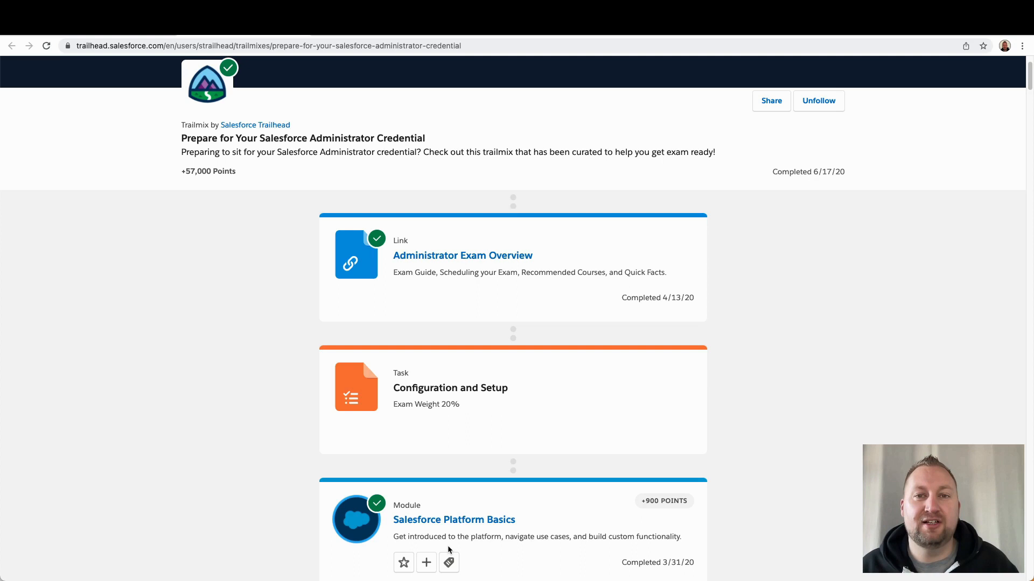
pyautogui.moveTo(486, 535)
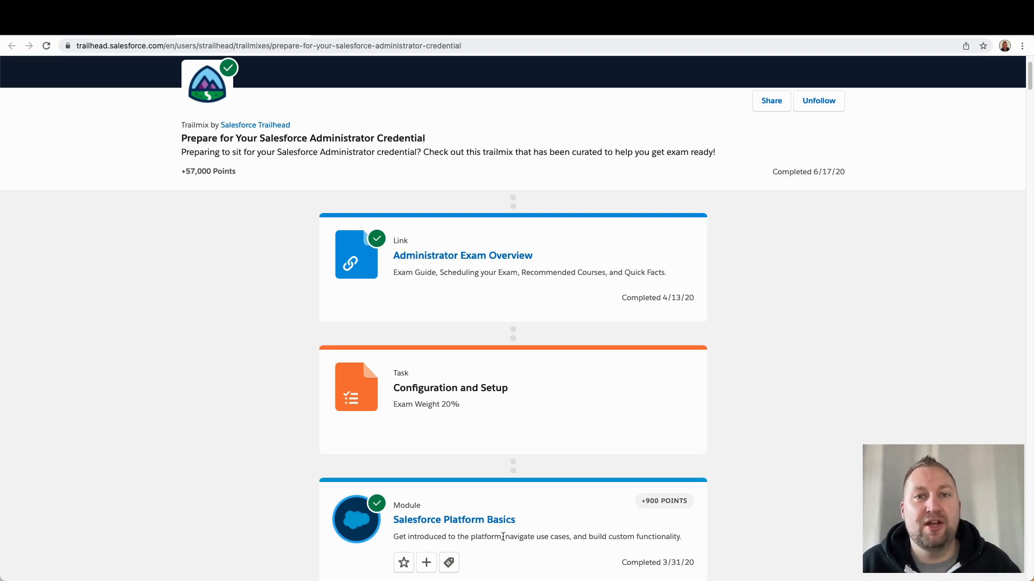
pyautogui.moveTo(616, 522)
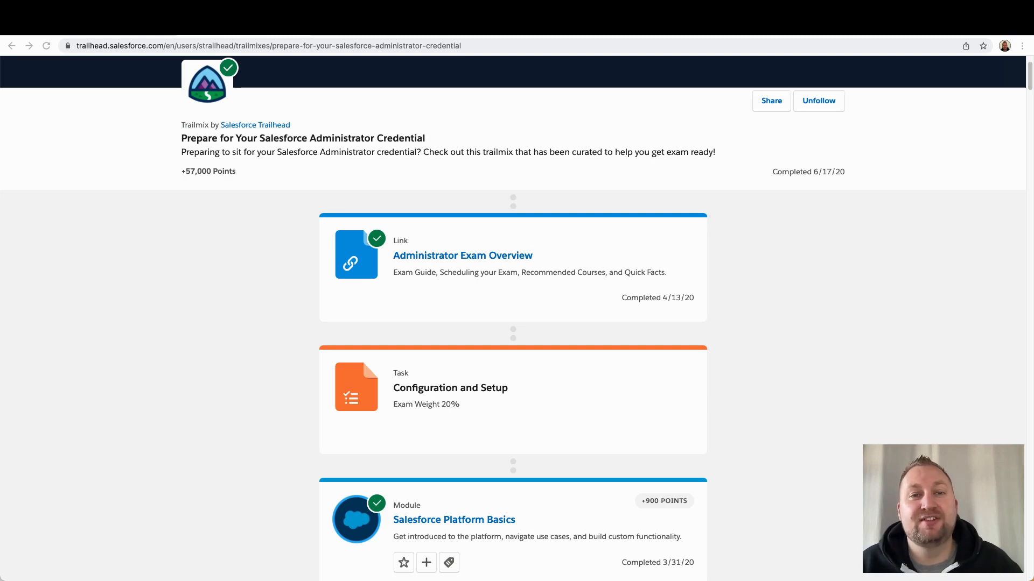
pyautogui.moveTo(649, 296)
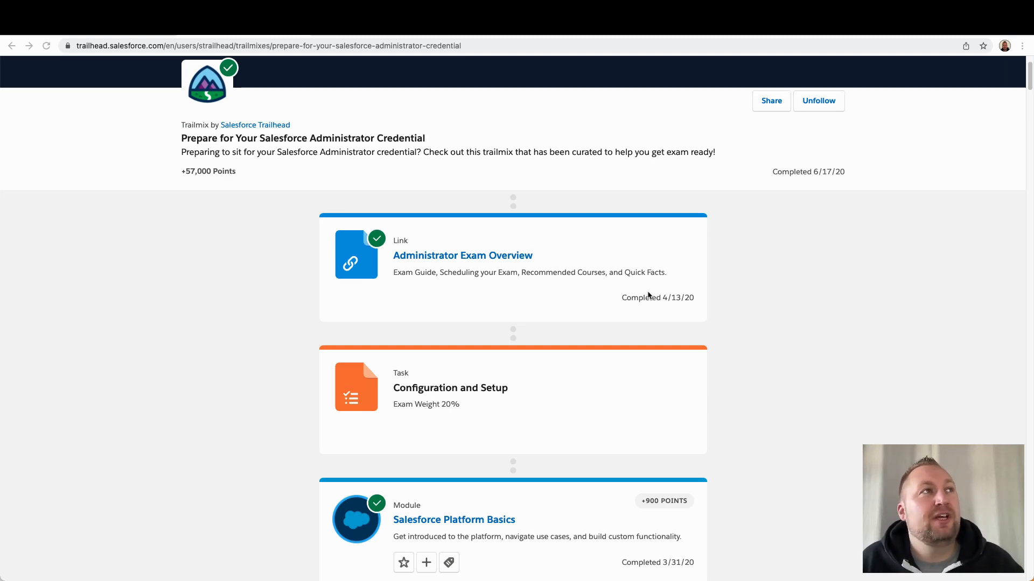
# - Return to the Administrator exam guide and scroll to About the Exam's questions, time, score and fees
pyautogui.click(463, 255)
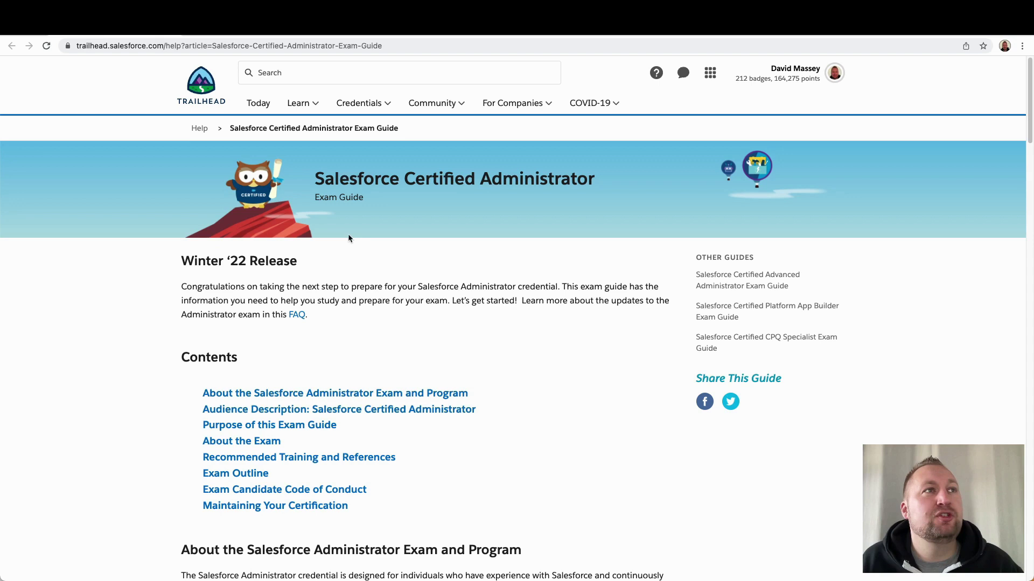
pyautogui.moveTo(426, 219)
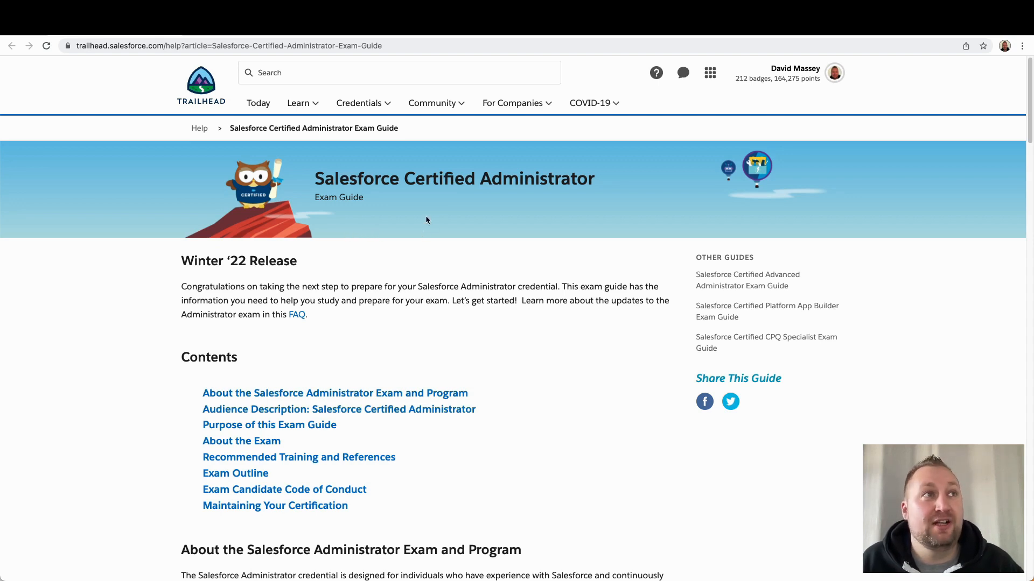
pyautogui.moveTo(472, 348)
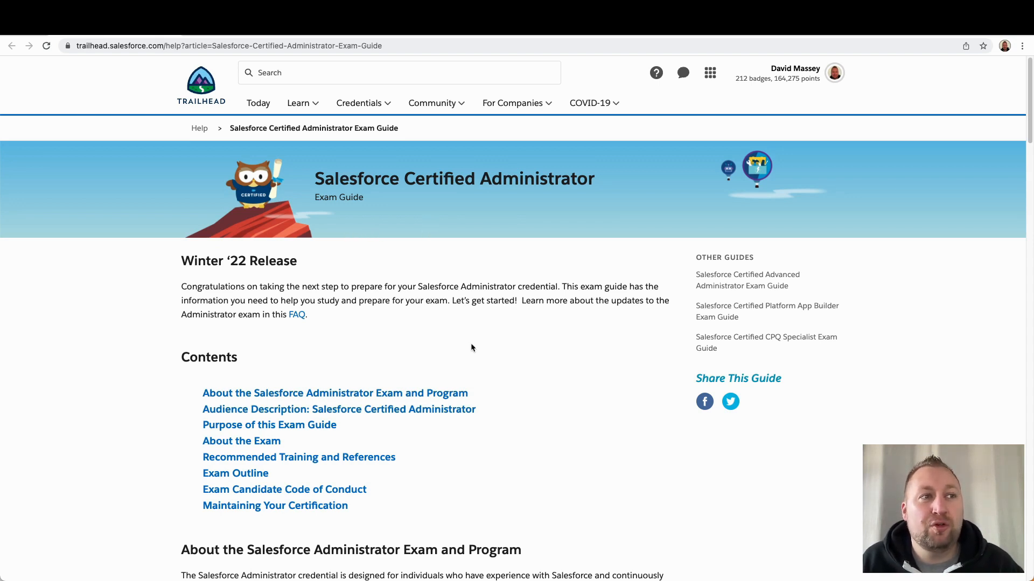
pyautogui.scroll(-3)
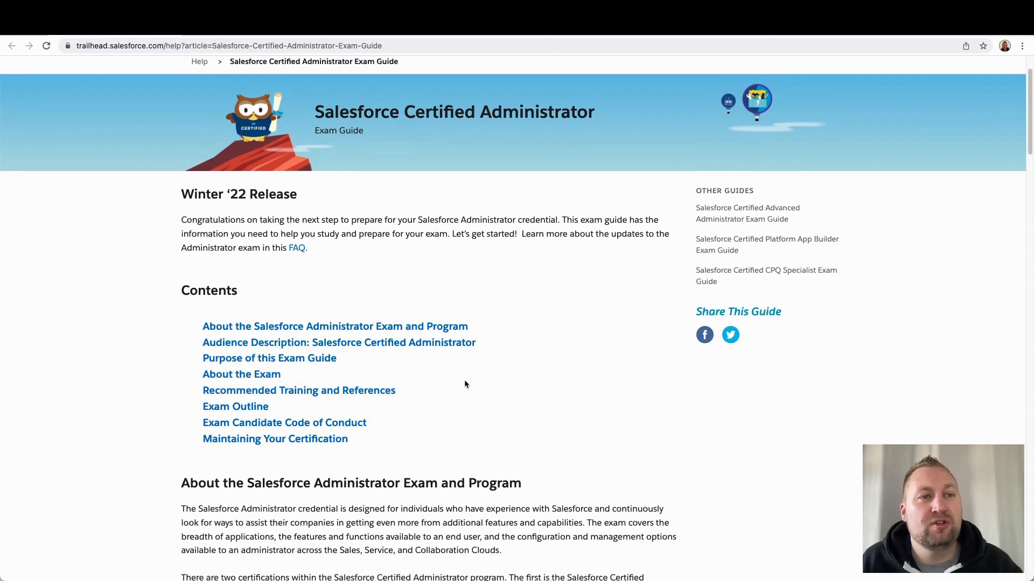
pyautogui.scroll(-3)
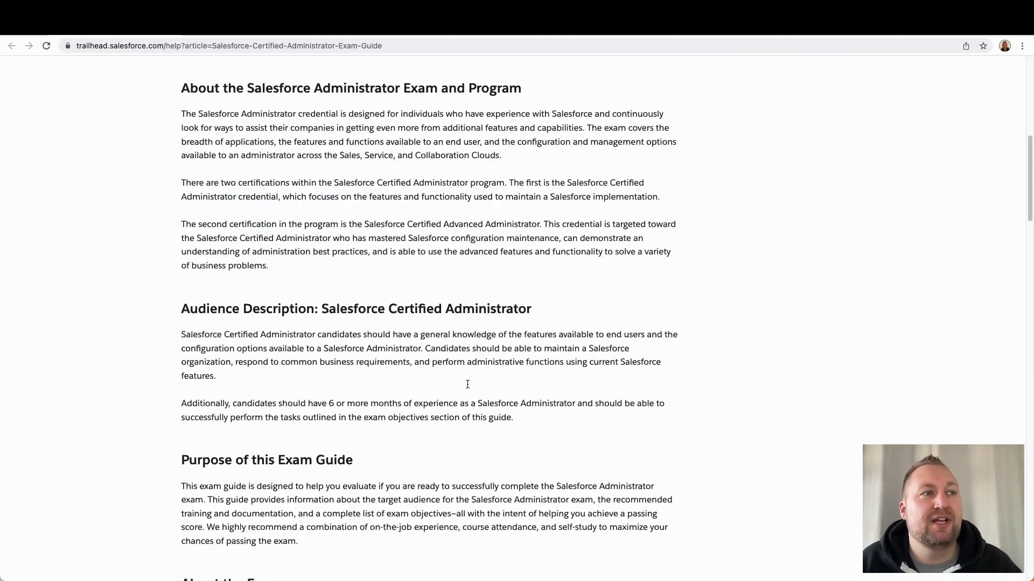
pyautogui.scroll(-3)
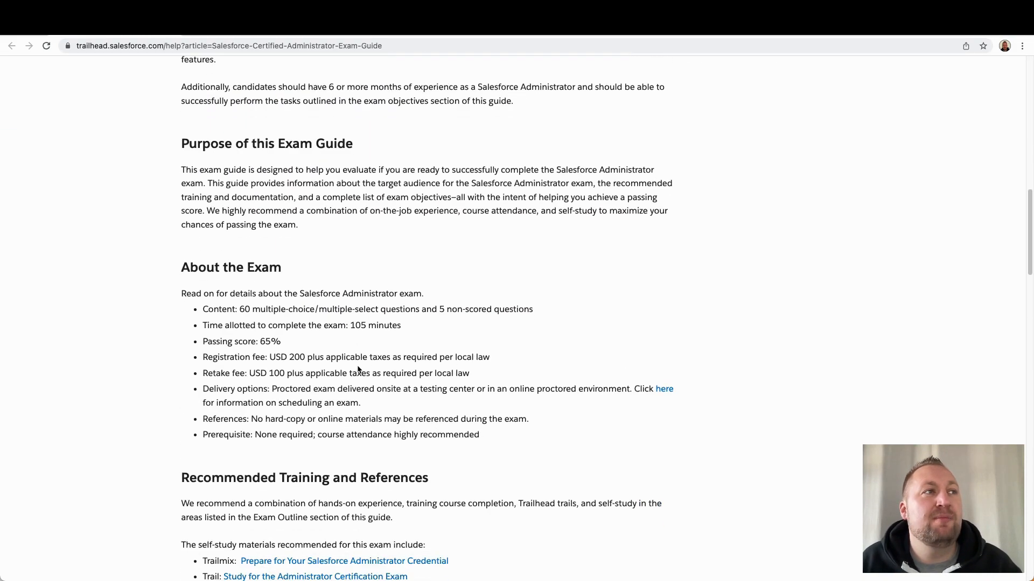
pyautogui.moveTo(256, 308)
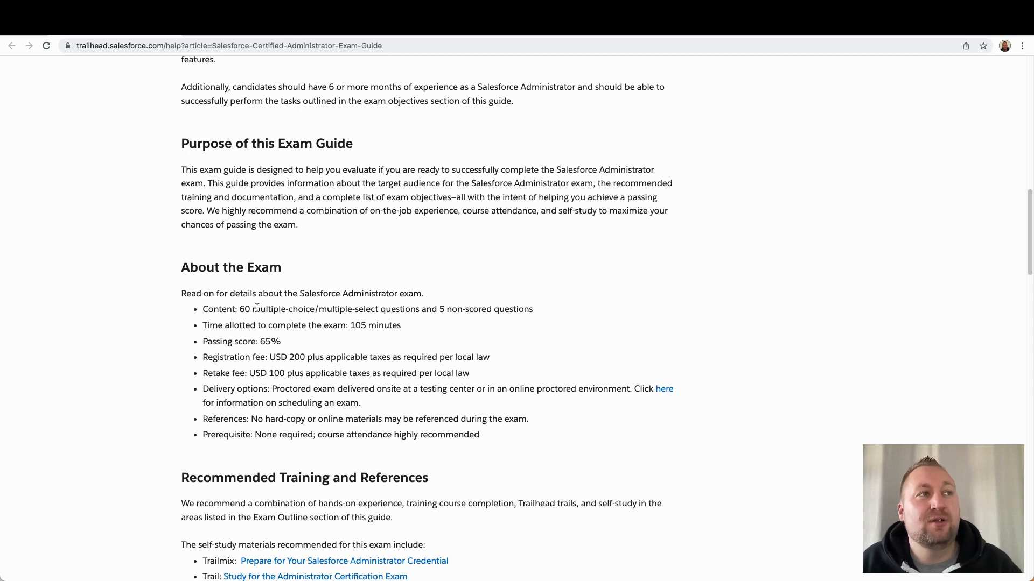
pyautogui.moveTo(380, 337)
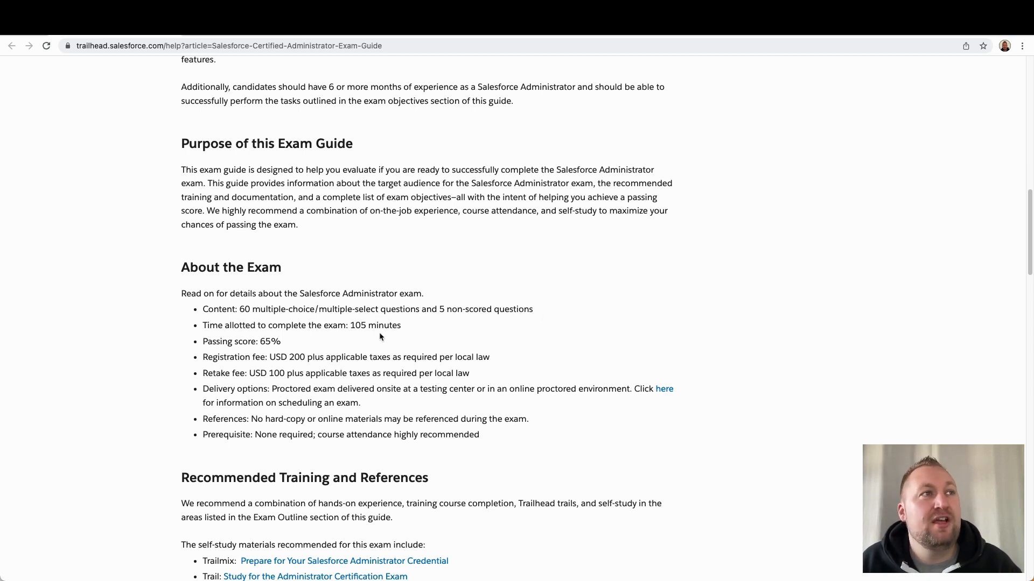
pyautogui.moveTo(397, 328)
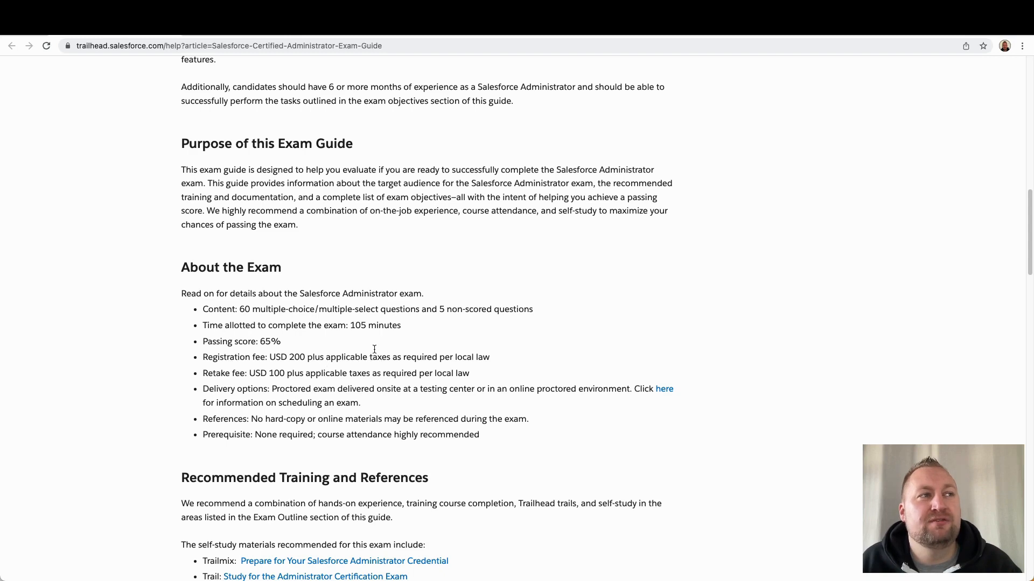
# - Scroll past Recommended Training and References to the weighted Exam Outline sections
pyautogui.scroll(-3)
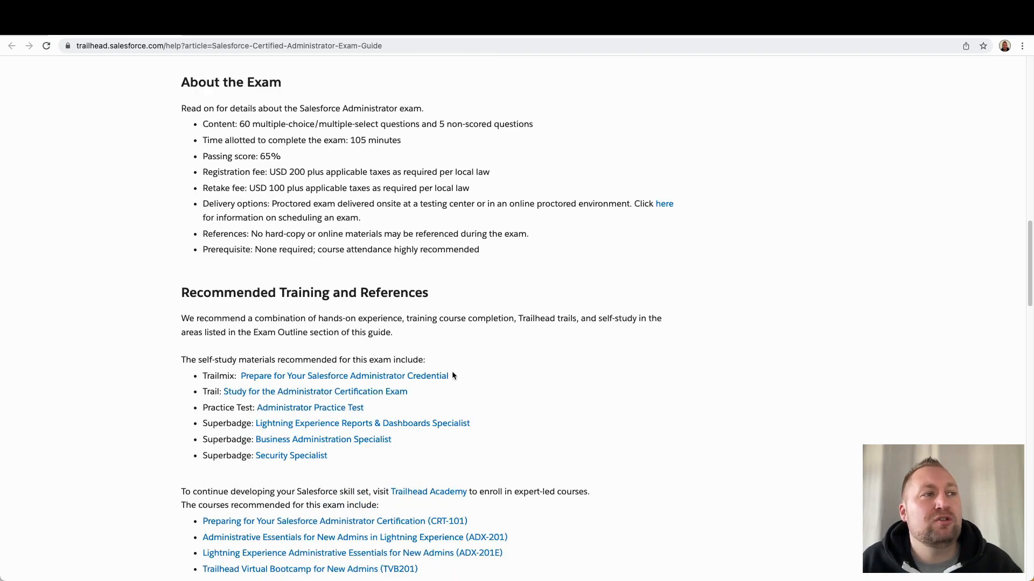
pyautogui.scroll(-3)
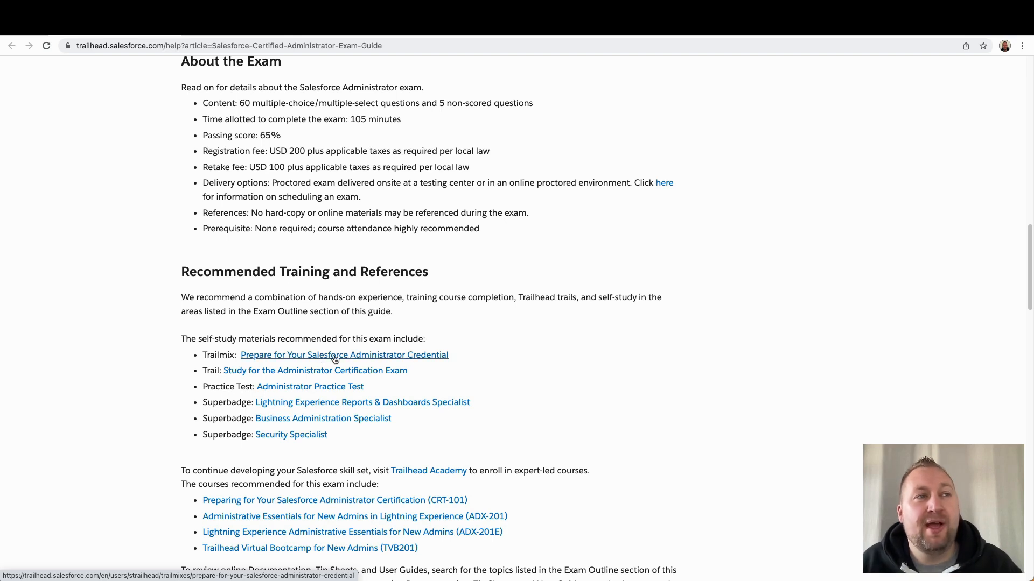
pyautogui.moveTo(409, 358)
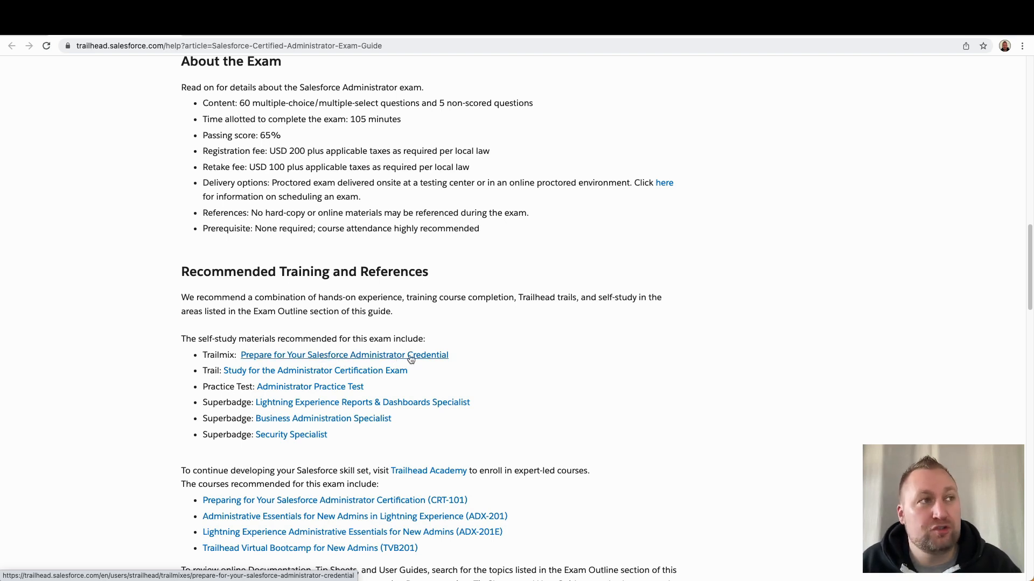
pyautogui.moveTo(374, 379)
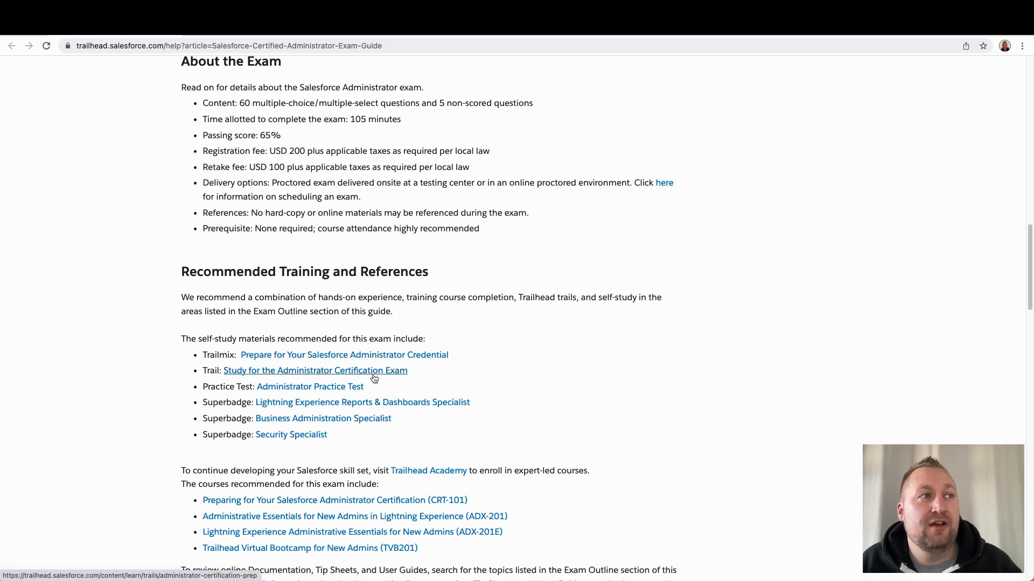
pyautogui.moveTo(348, 390)
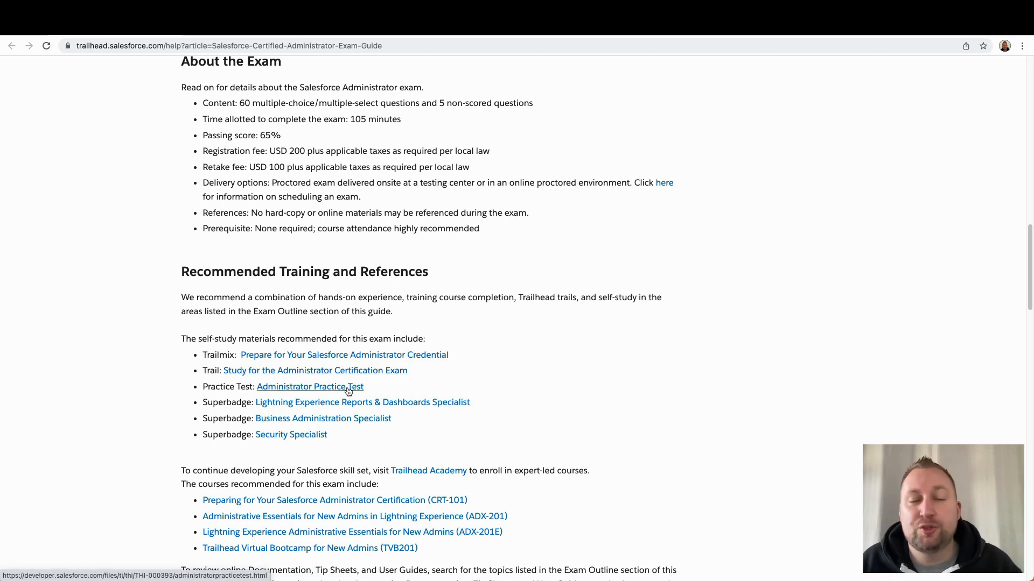
pyautogui.scroll(-3)
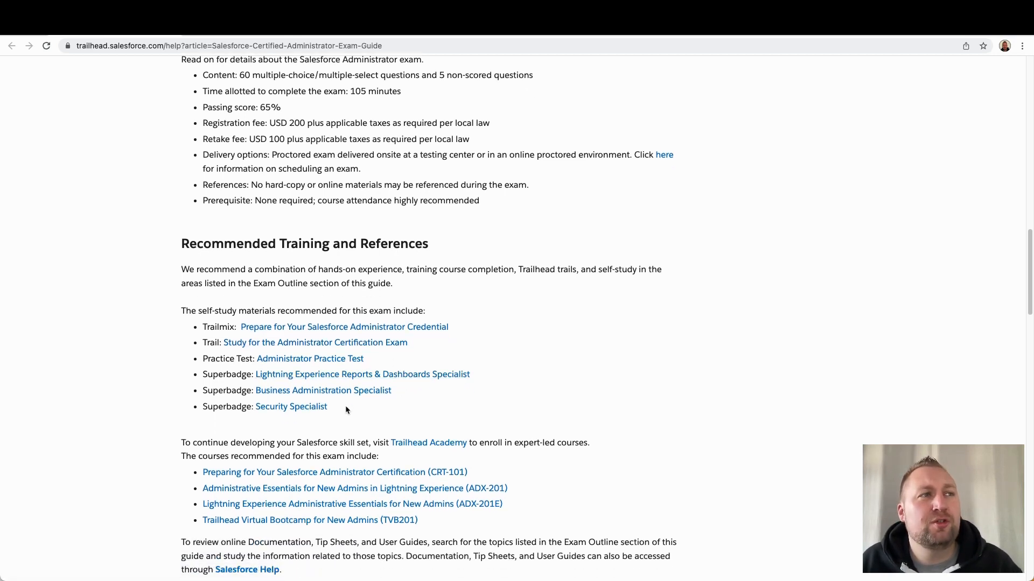
pyautogui.moveTo(317, 413)
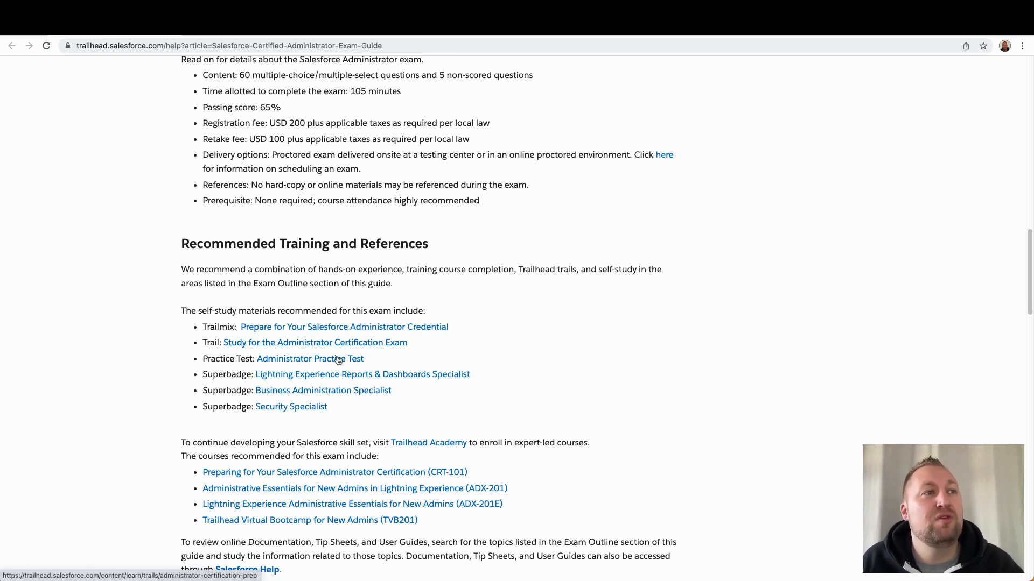
pyautogui.scroll(-3)
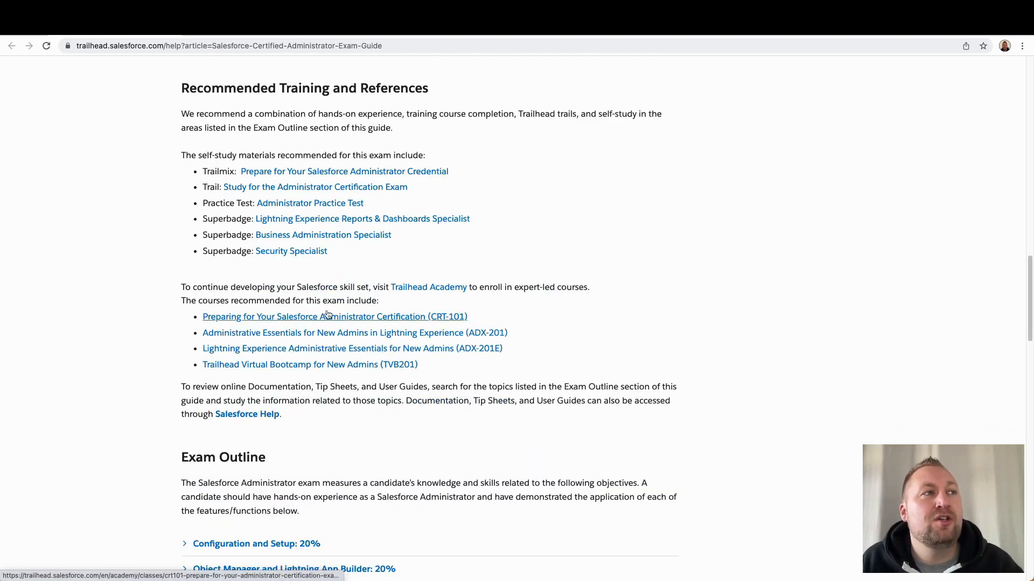
pyautogui.scroll(-3)
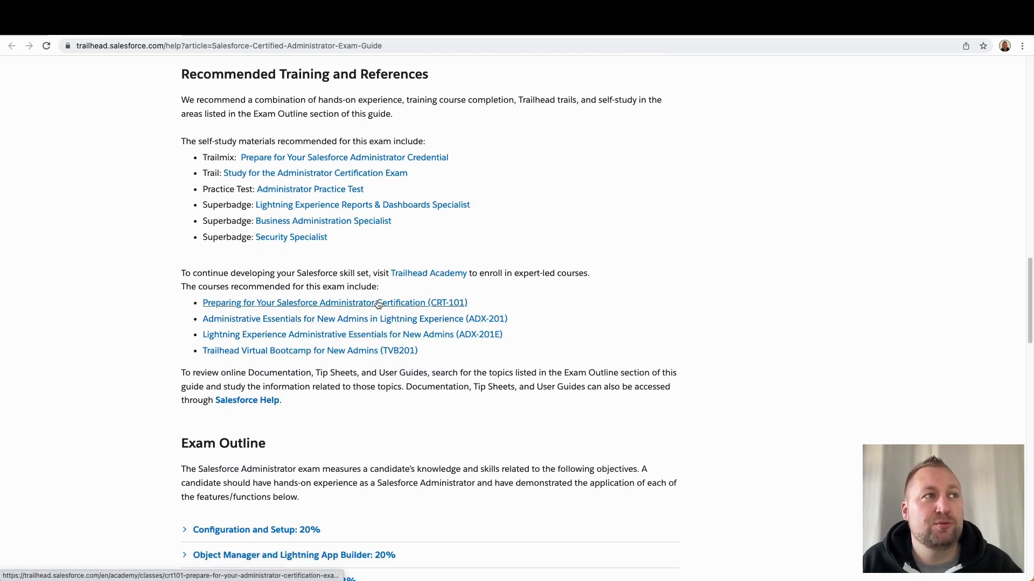
pyautogui.scroll(-3)
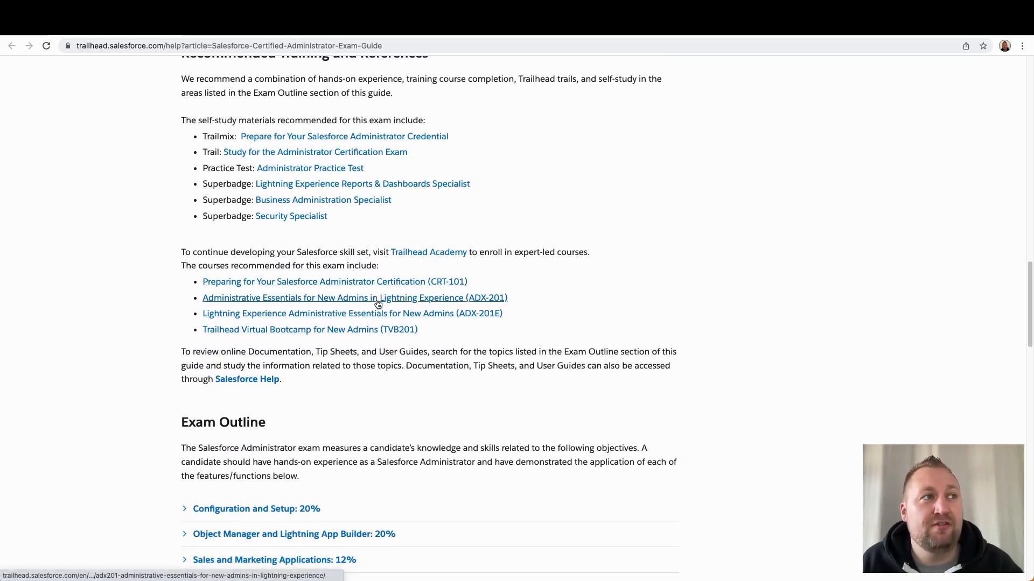
pyautogui.scroll(-3)
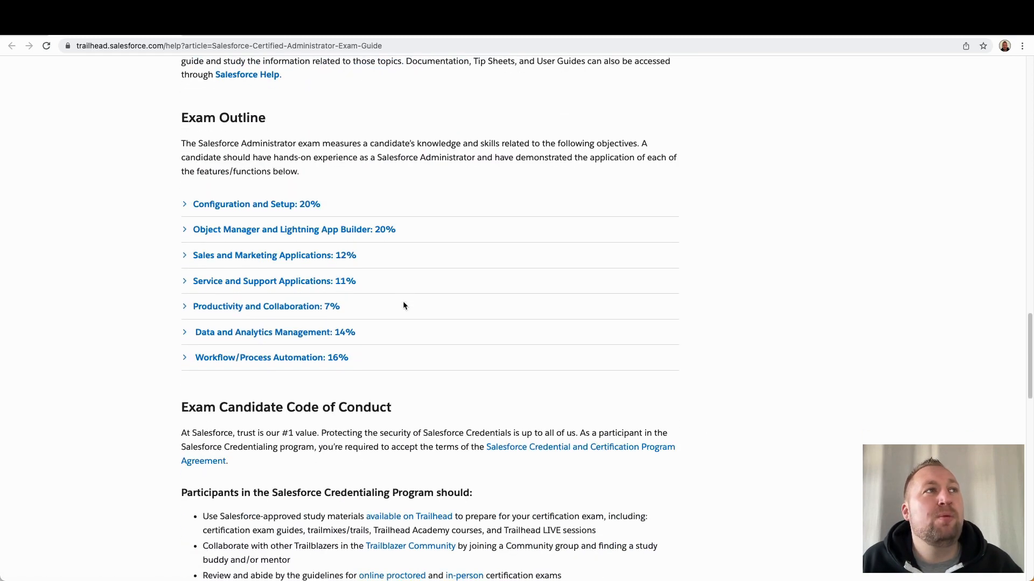
# - Expand the Configuration and Setup: 20% outline heading to reveal its objectives
pyautogui.scroll(-3)
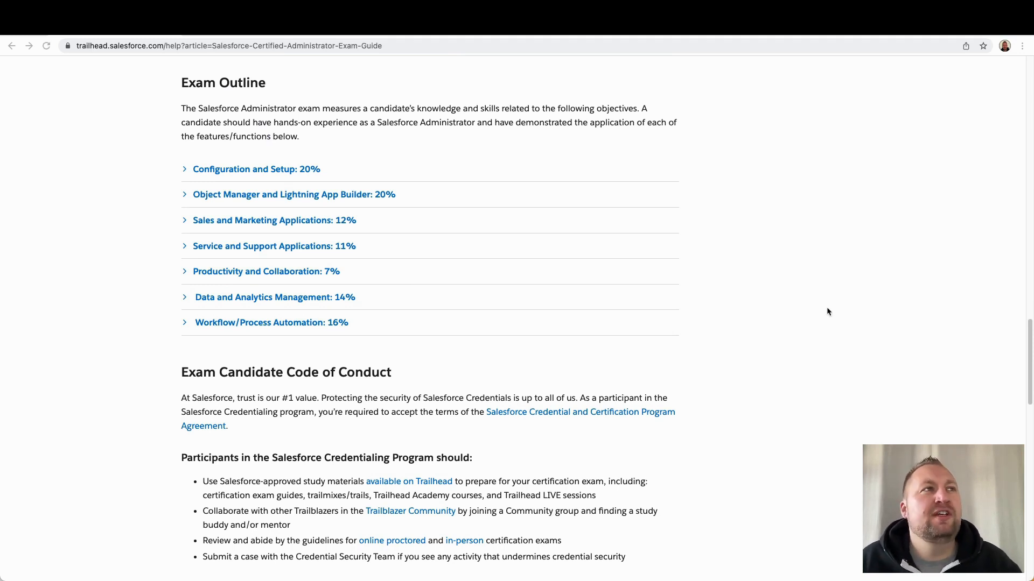
pyautogui.moveTo(263, 275)
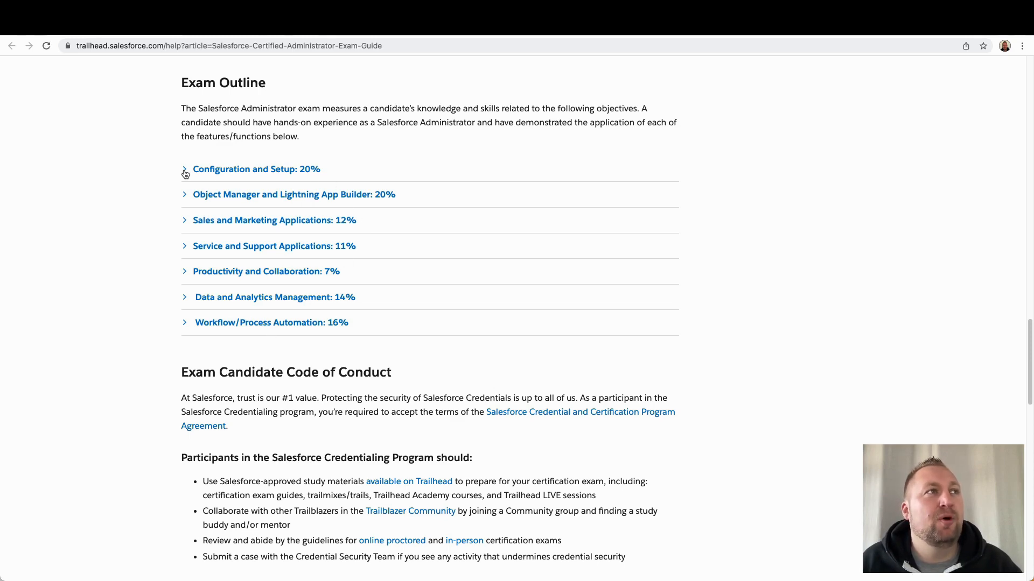
pyautogui.click(185, 169)
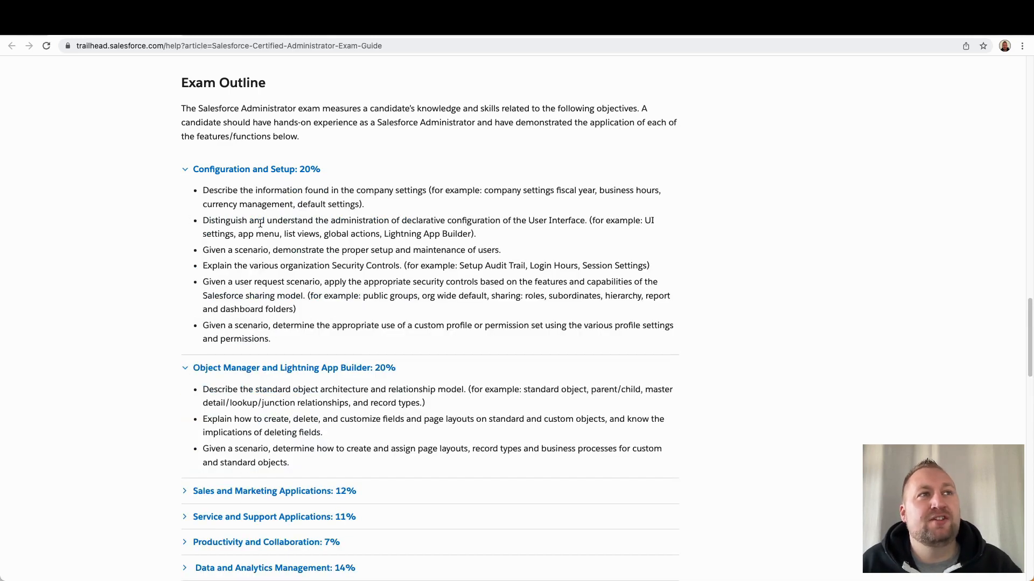
pyautogui.moveTo(301, 200)
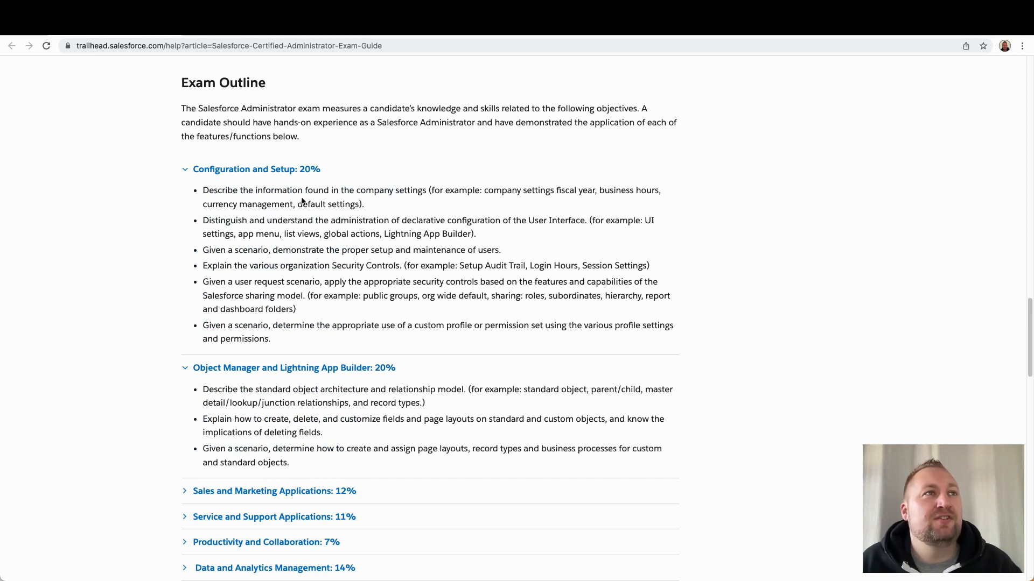
pyautogui.moveTo(628, 206)
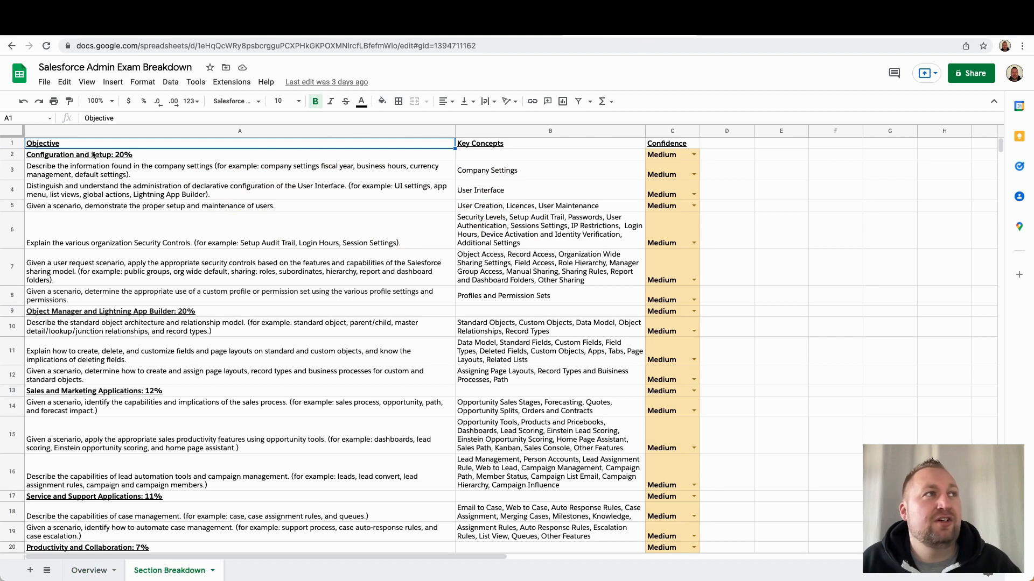
pyautogui.moveTo(292, 263)
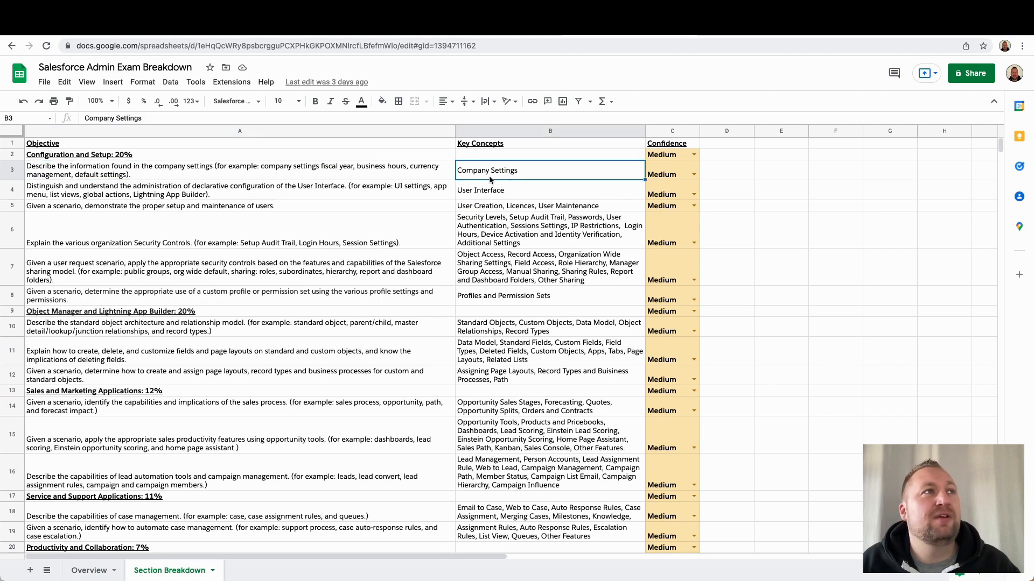
pyautogui.moveTo(205, 182)
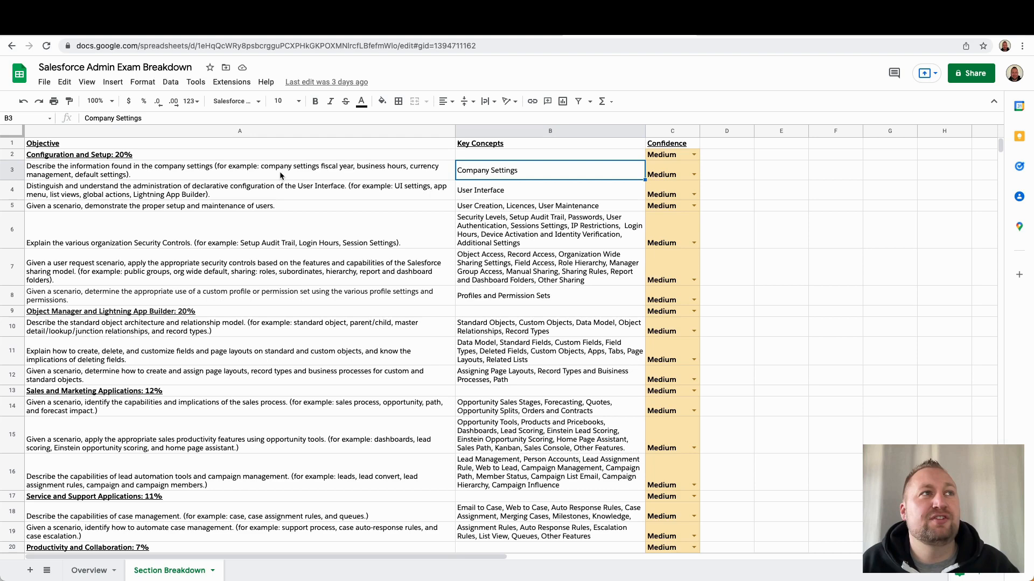
pyautogui.moveTo(376, 171)
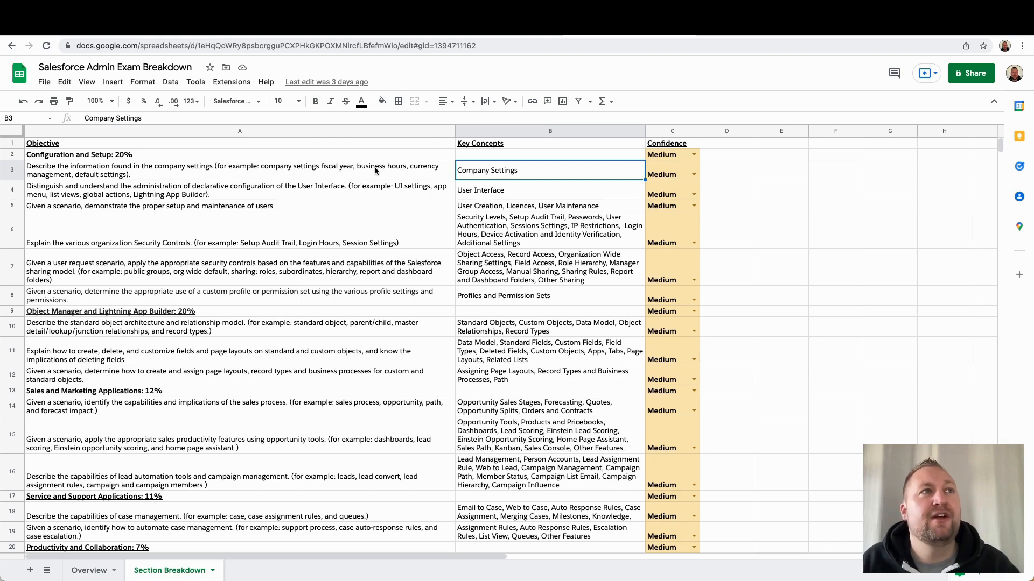
pyautogui.moveTo(94, 177)
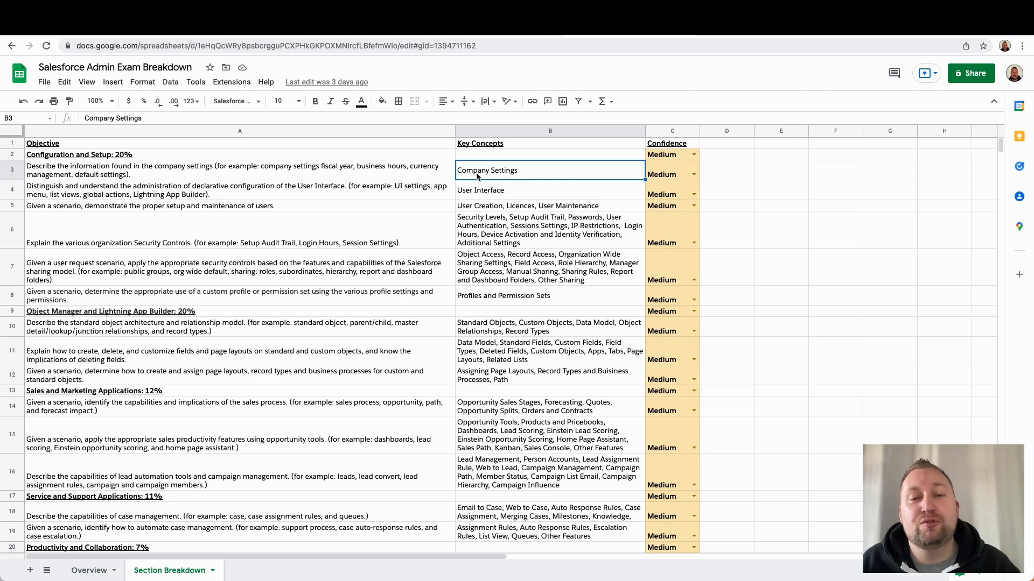
pyautogui.moveTo(221, 401)
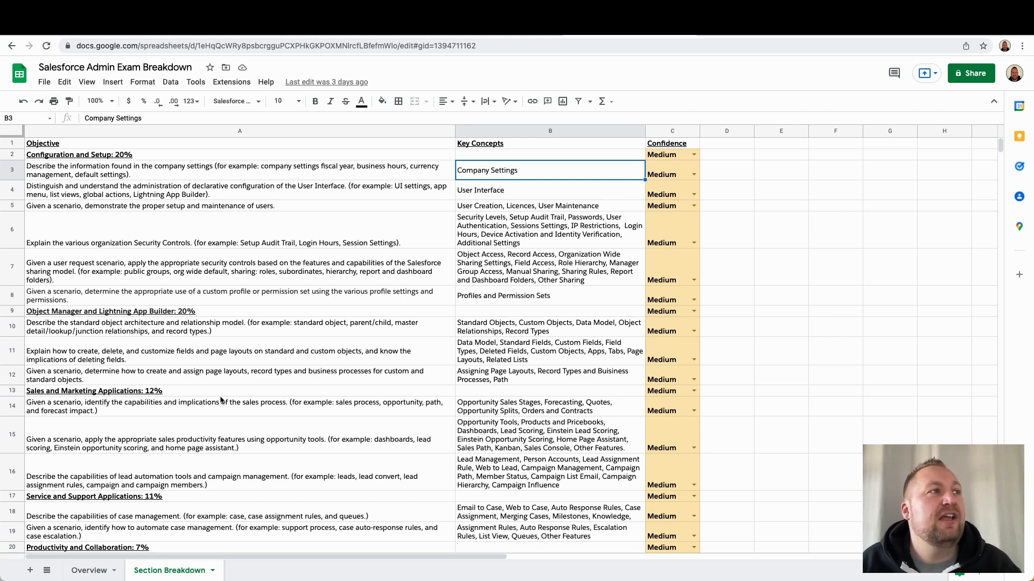
# - Highlight the sales process objective in row 14 and its key concepts
pyautogui.click(136, 411)
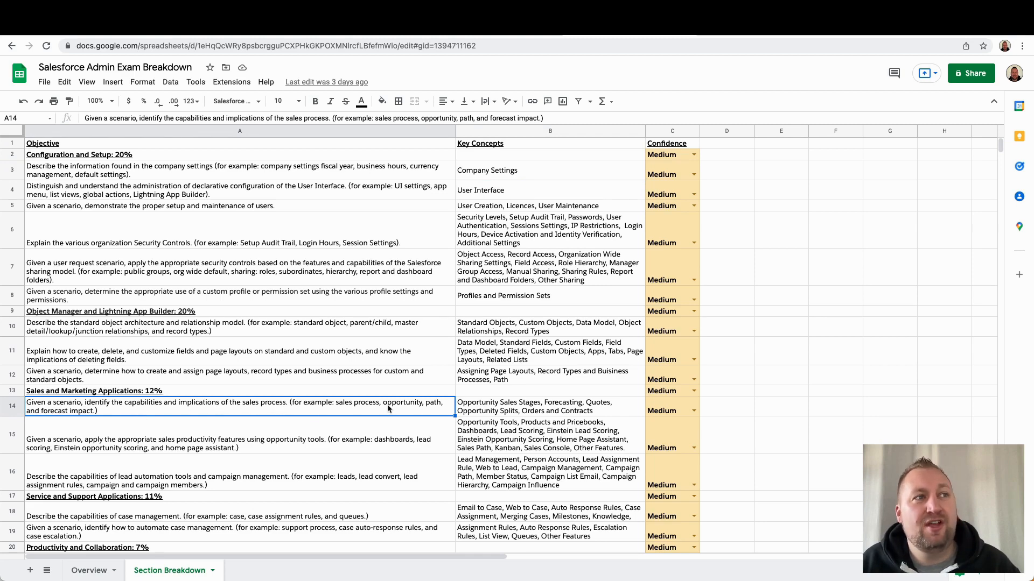
pyautogui.moveTo(404, 408)
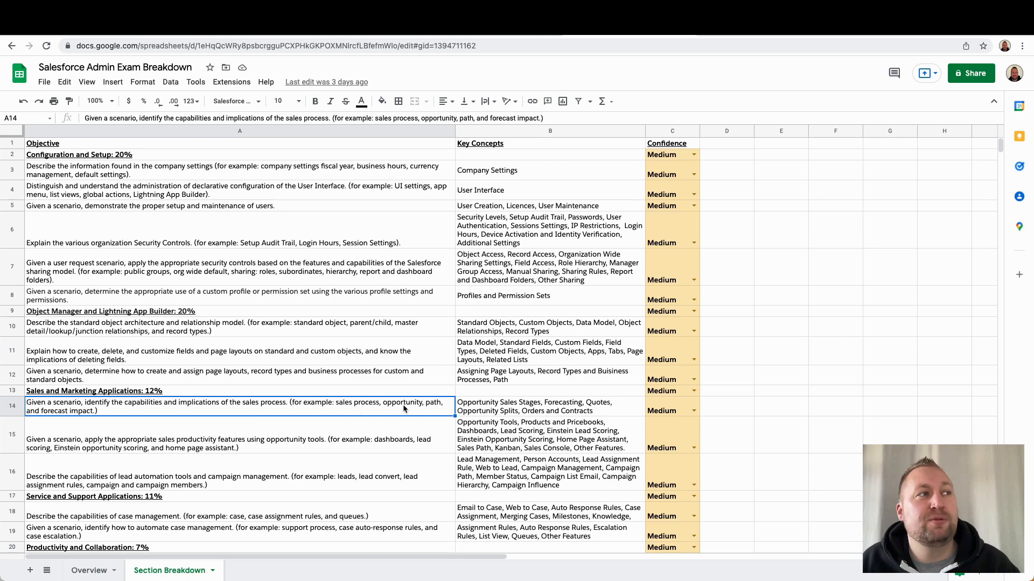
pyautogui.moveTo(356, 417)
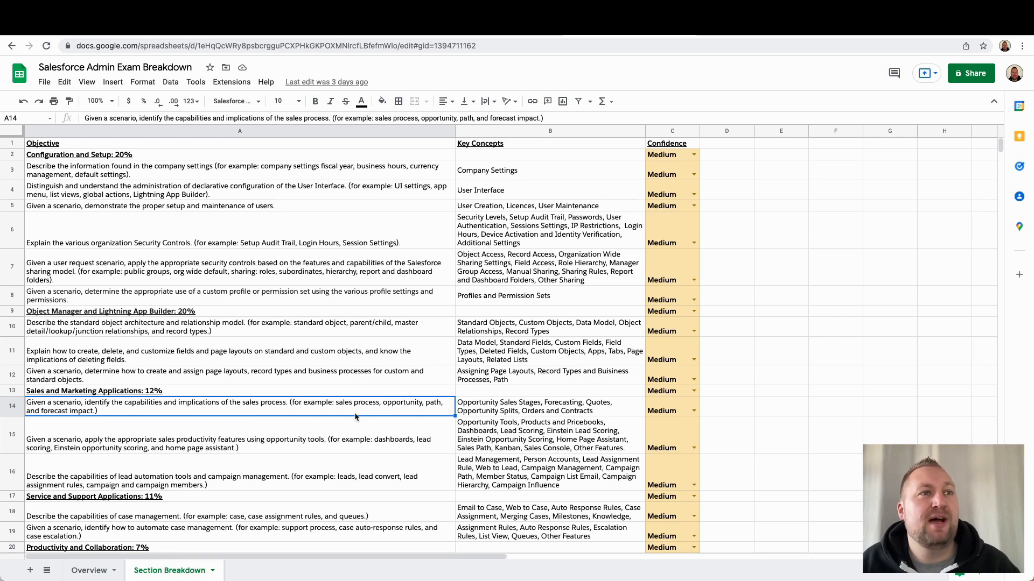
pyautogui.click(549, 406)
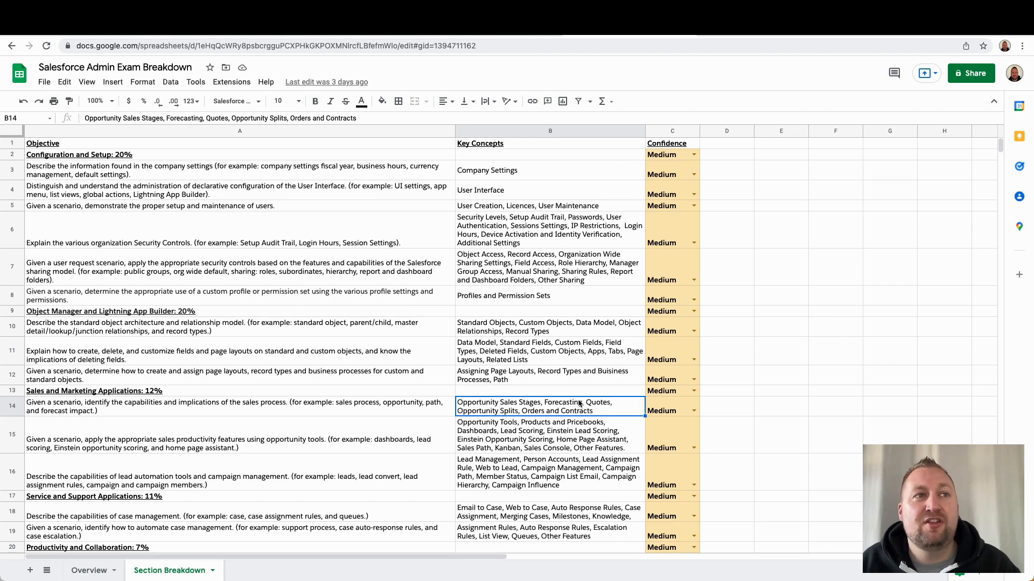
pyautogui.moveTo(504, 423)
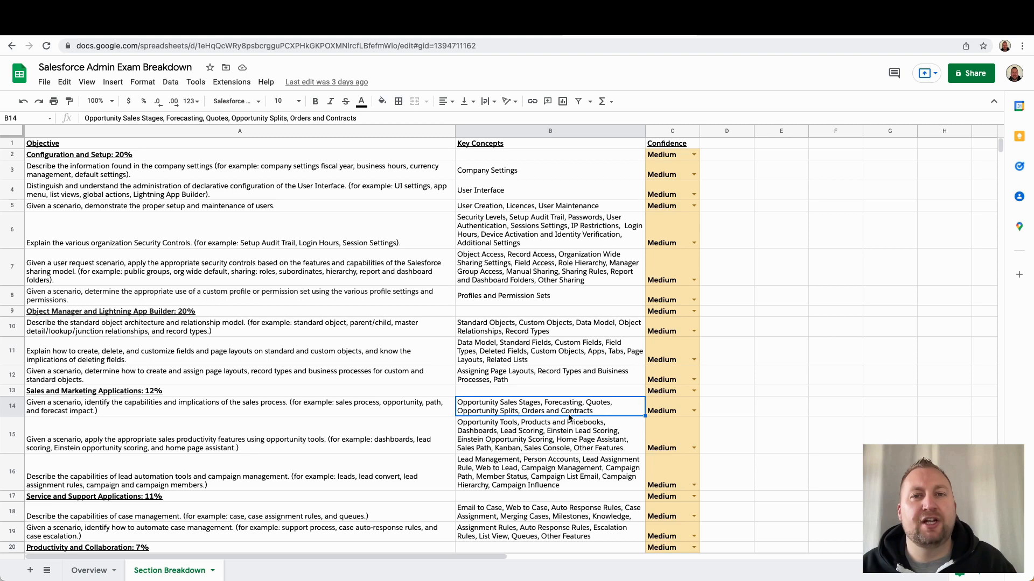
pyautogui.moveTo(185, 533)
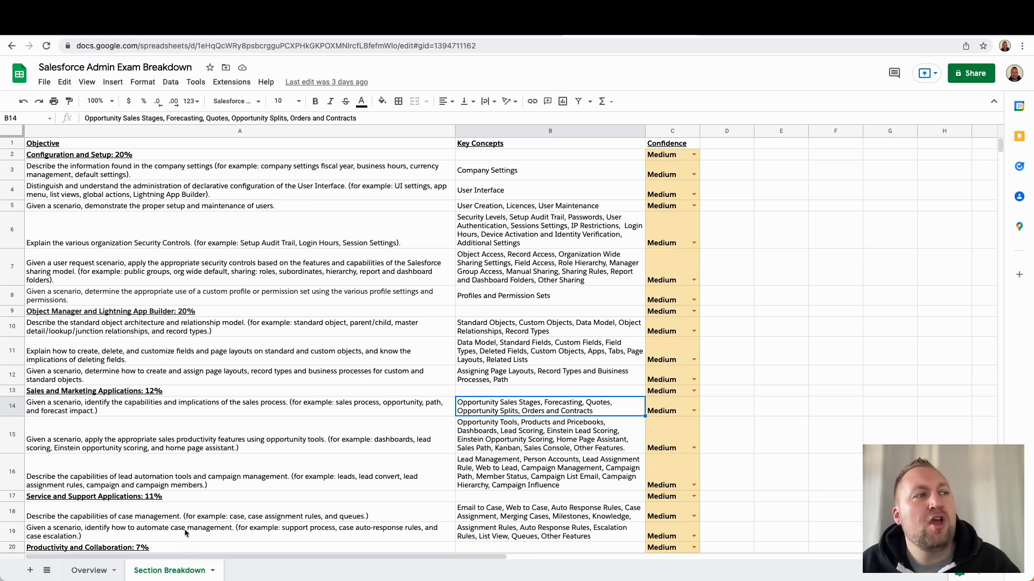
# - On the Overview sheet, check question count, pass percentage, pass-mark formula and Configuration and Setup section
pyautogui.click(89, 571)
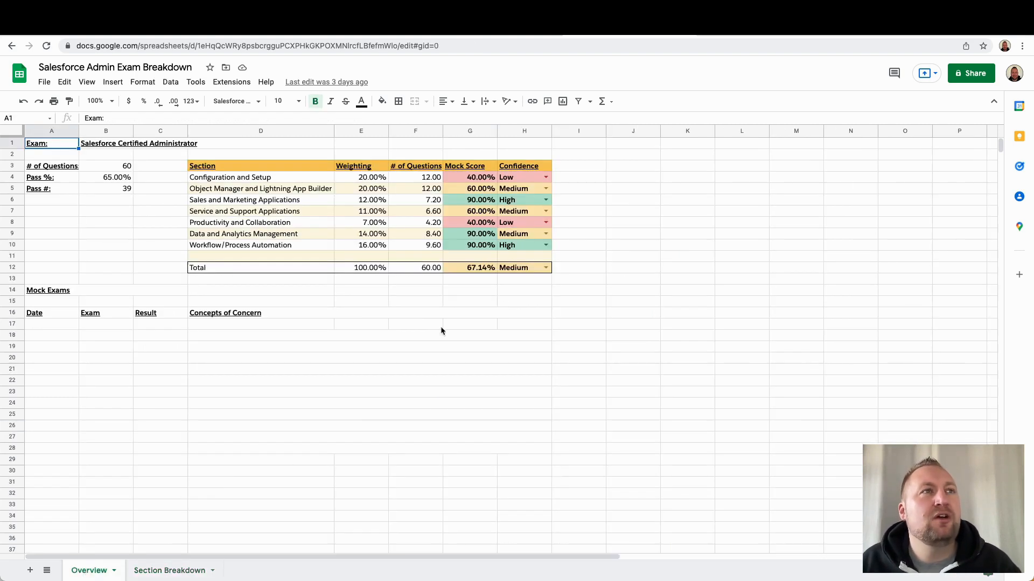
pyautogui.moveTo(342, 253)
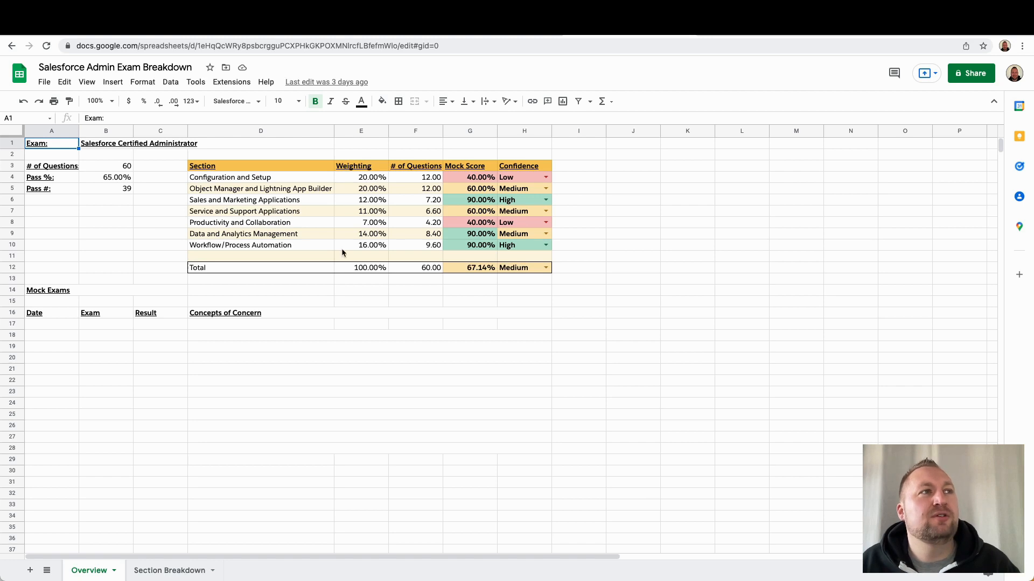
pyautogui.moveTo(119, 279)
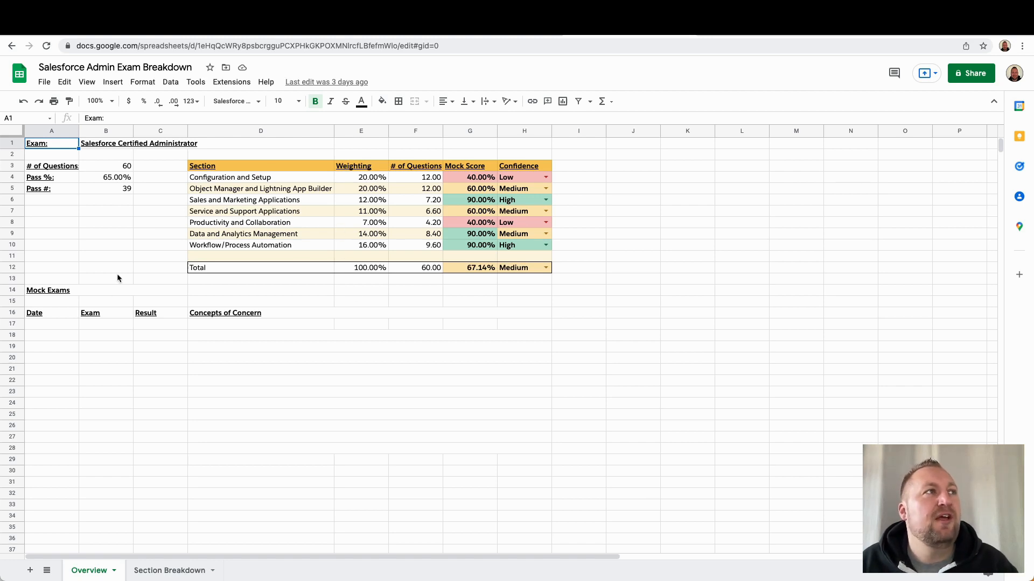
pyautogui.click(106, 166)
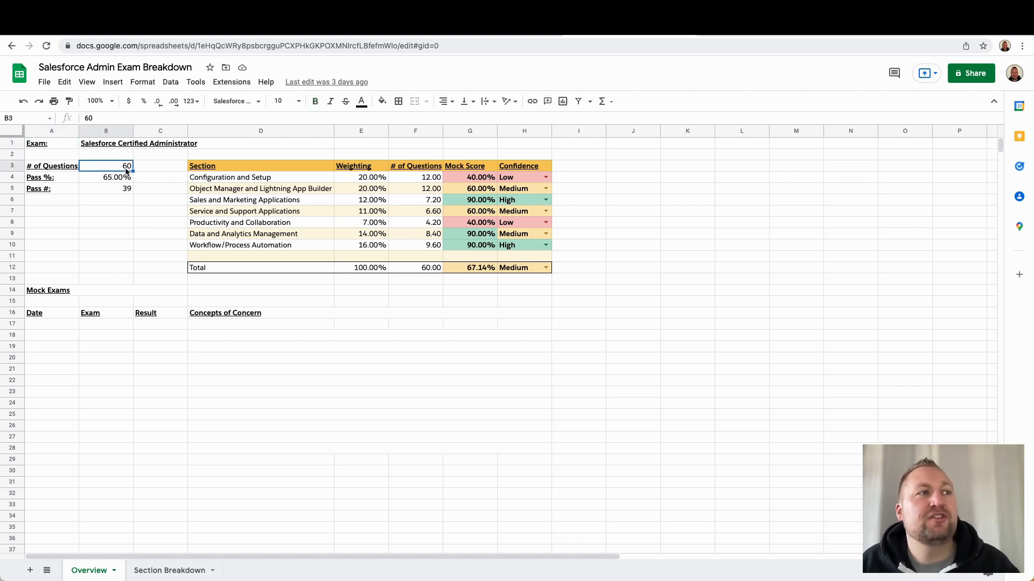
pyautogui.click(106, 177)
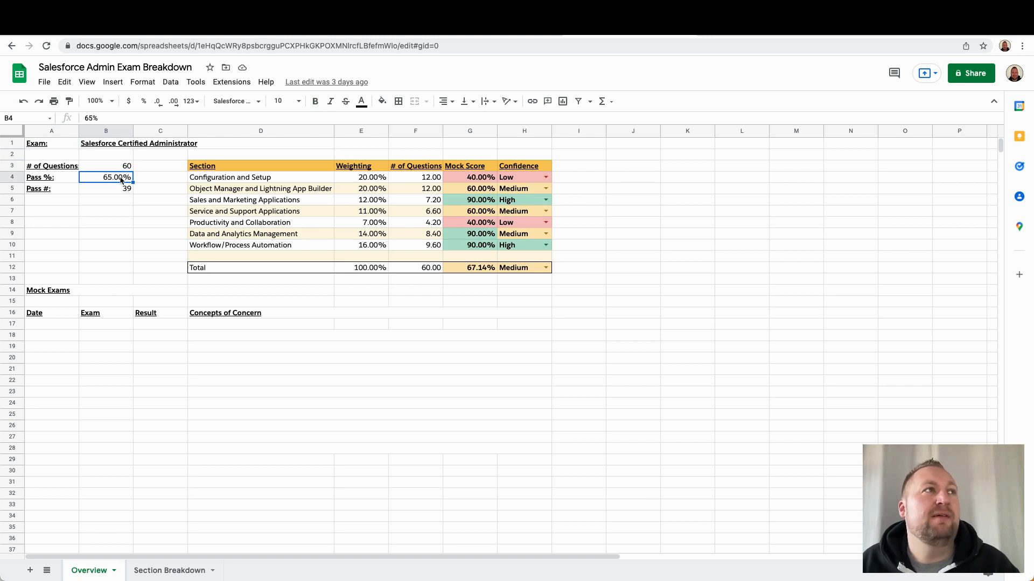
pyautogui.click(106, 188)
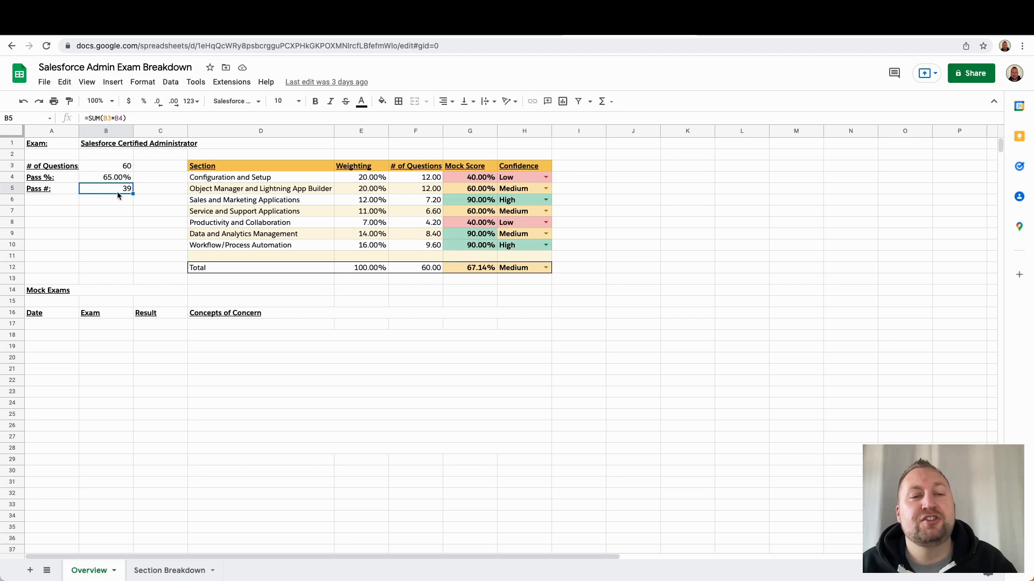
pyautogui.moveTo(202, 206)
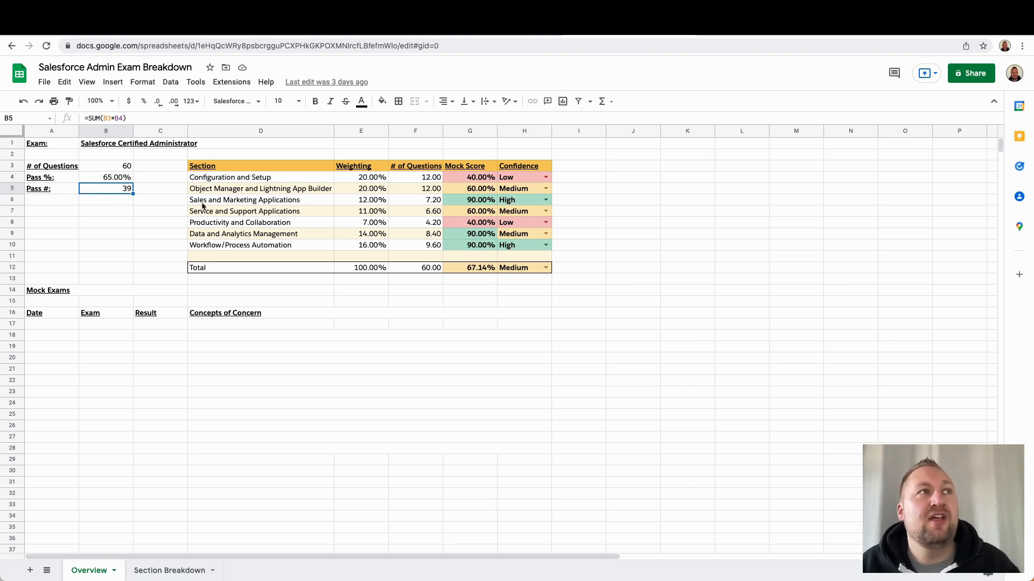
pyautogui.click(231, 177)
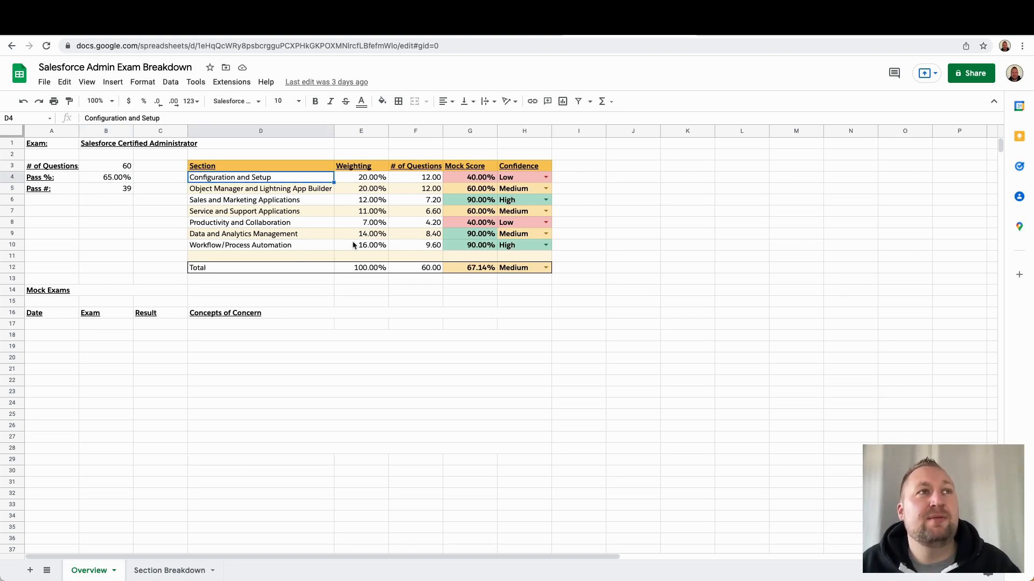
pyautogui.moveTo(481, 219)
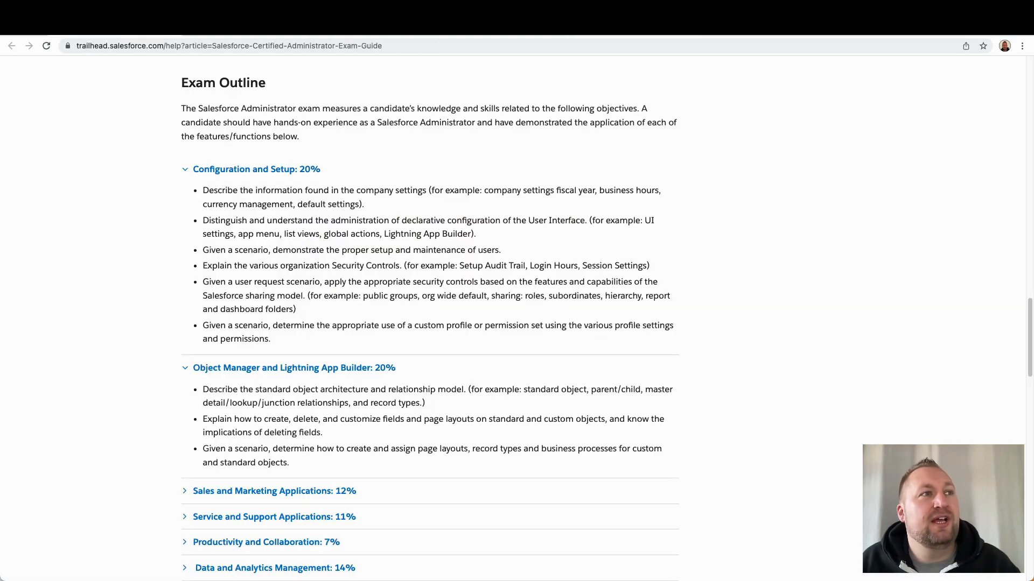
pyautogui.scroll(-3)
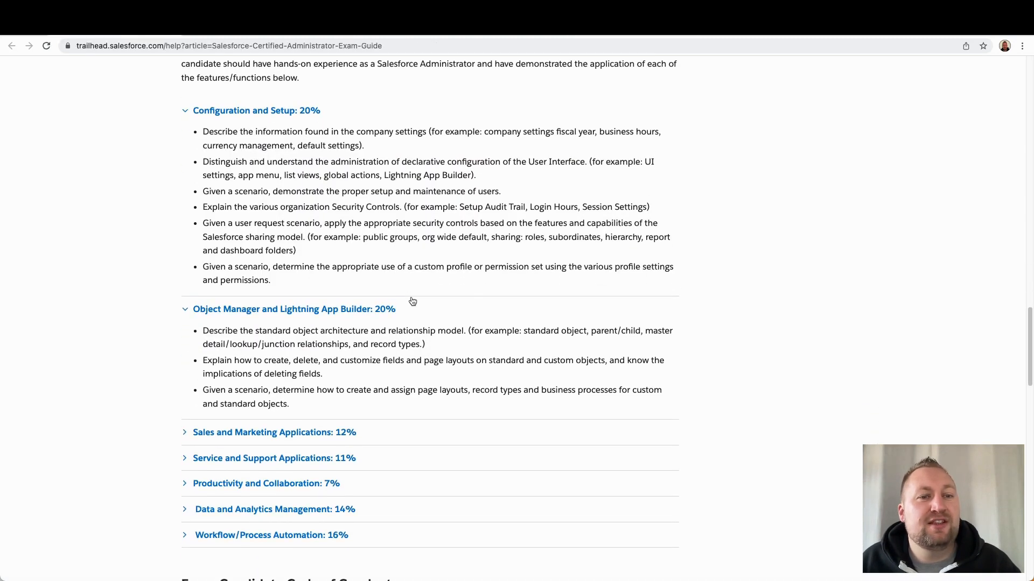
pyautogui.scroll(-3)
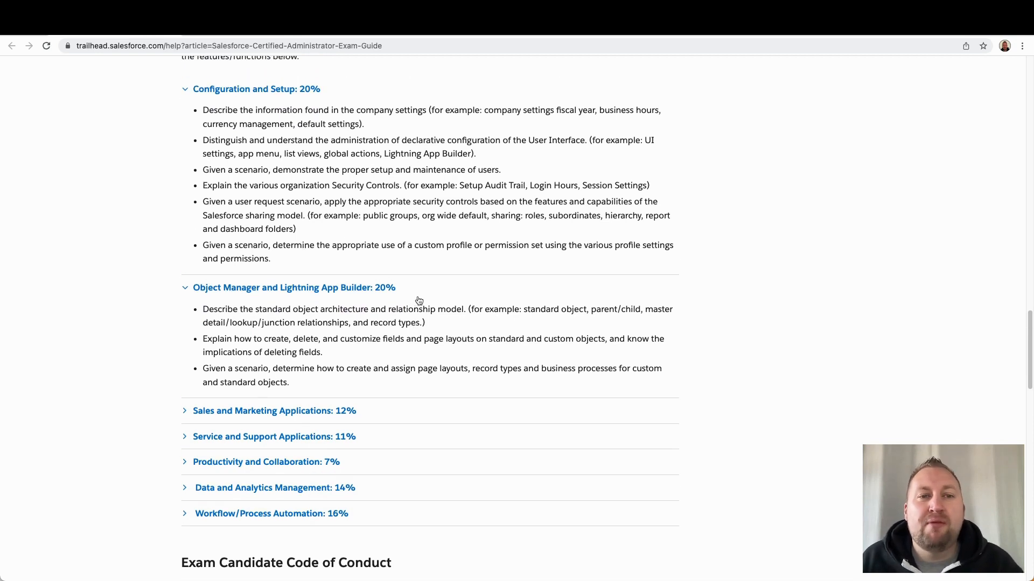
pyautogui.moveTo(491, 288)
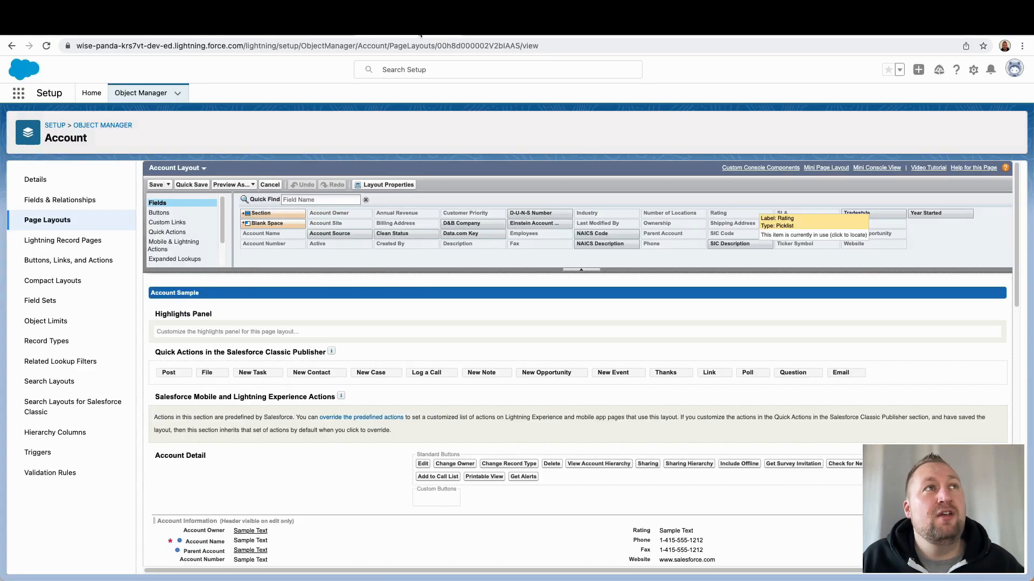
pyautogui.moveTo(801, 255)
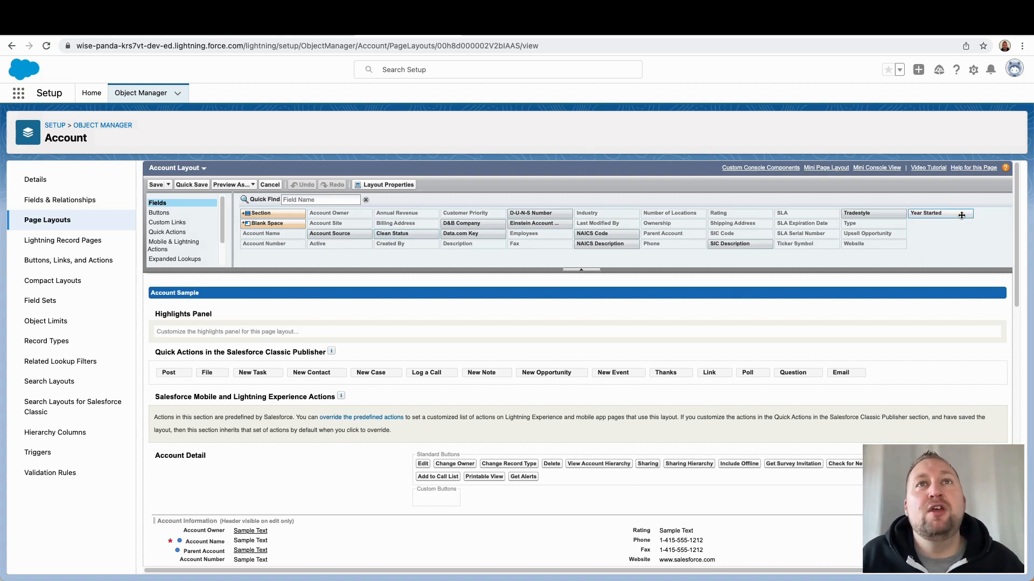
pyautogui.moveTo(973, 173)
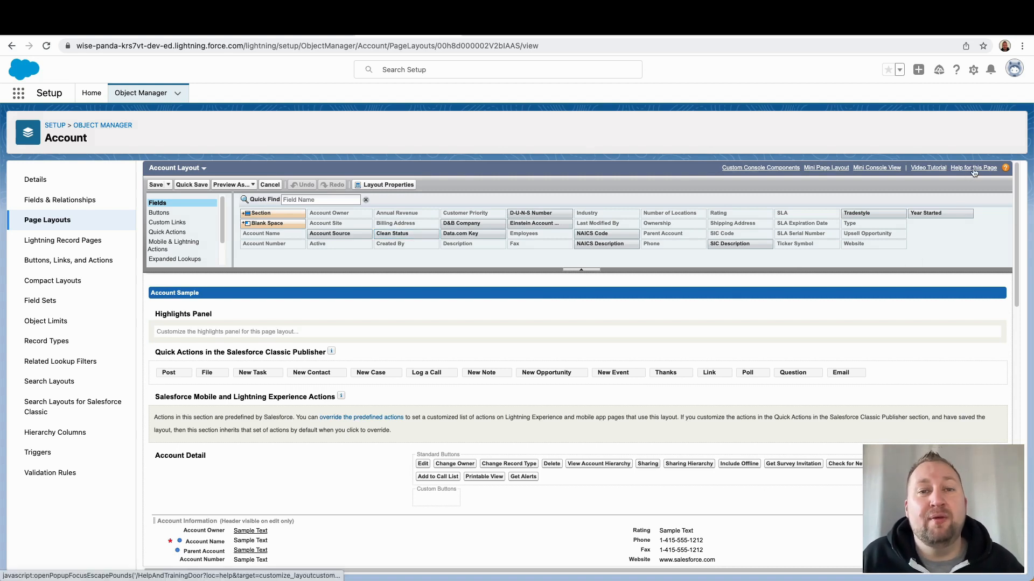
# - Open 'Help for this Page' from the Account page layout editor
pyautogui.click(974, 168)
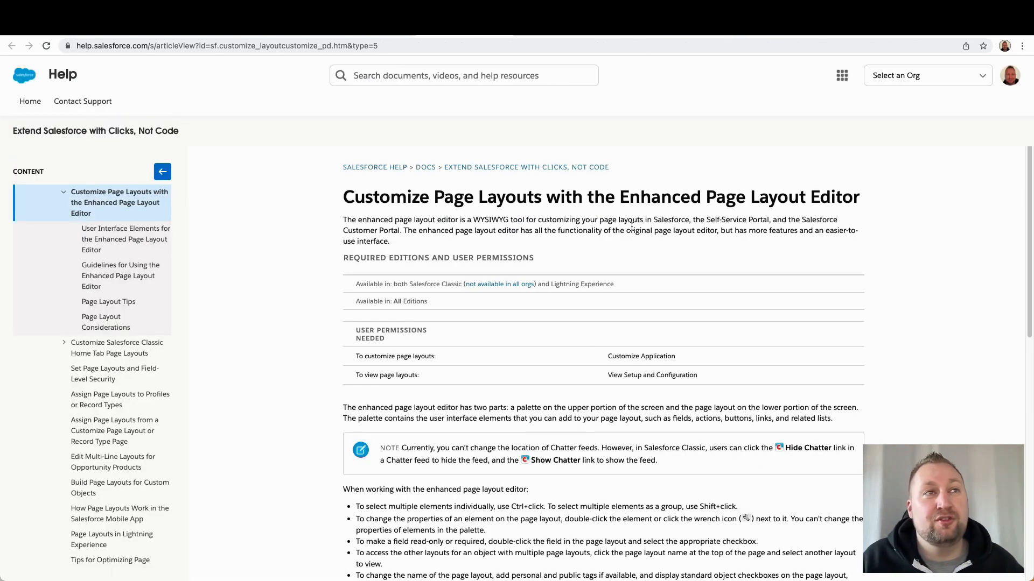
pyautogui.moveTo(574, 128)
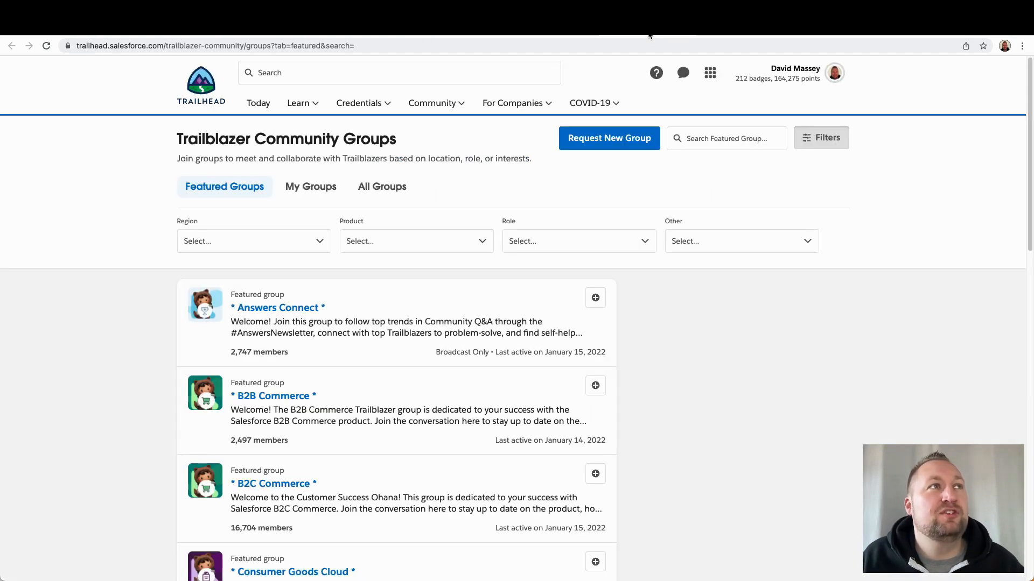
# - Go to Community > Trailblazer Community Groups and scroll the featured groups like Answers Connect
pyautogui.click(515, 103)
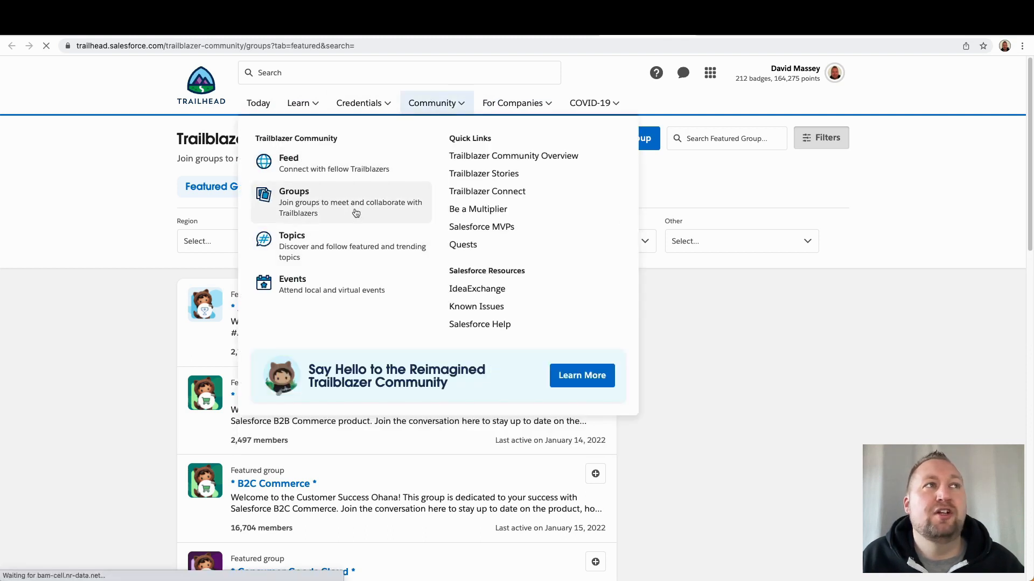
pyautogui.click(293, 191)
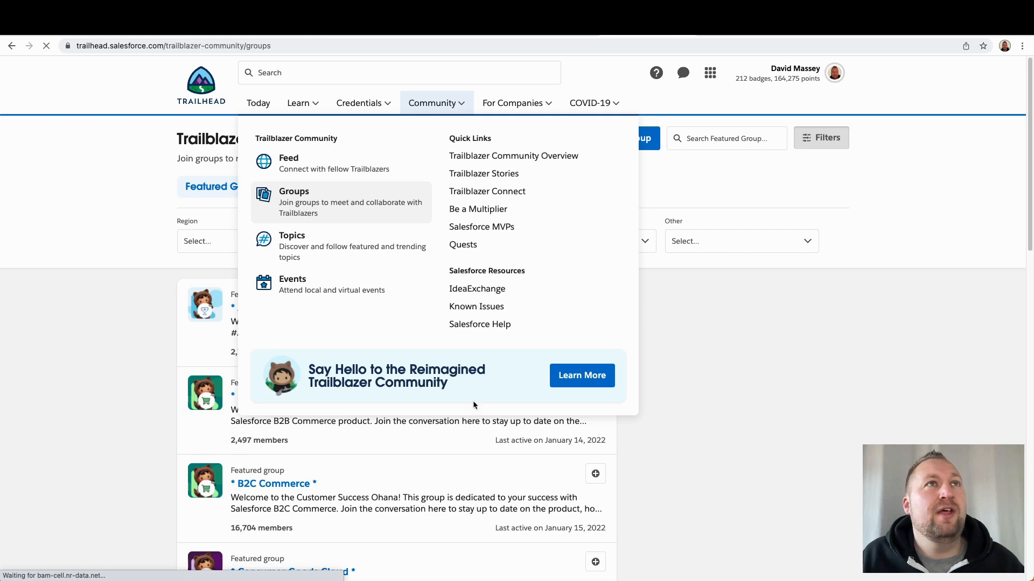
pyautogui.click(293, 192)
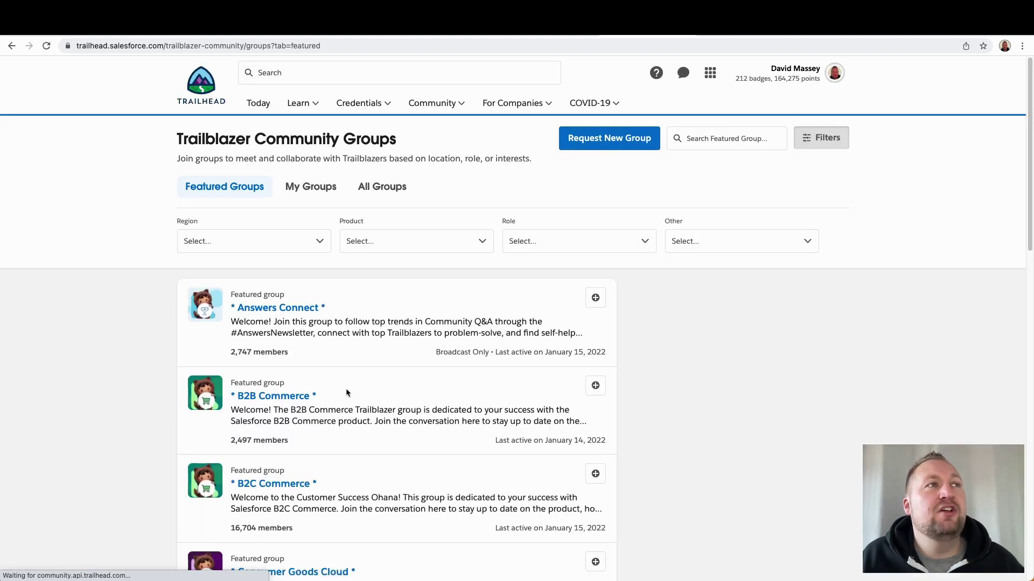
pyautogui.scroll(-3)
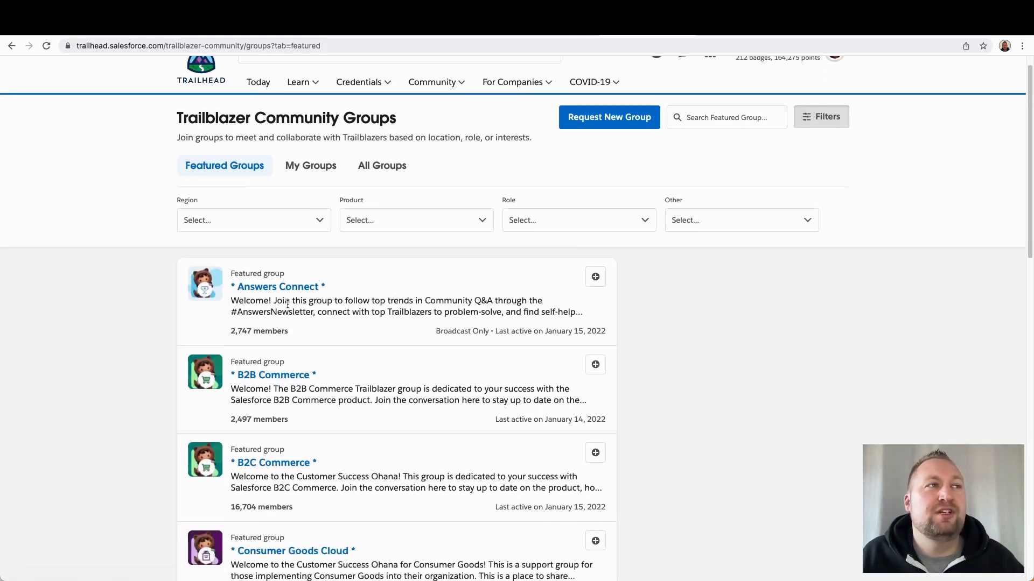
pyautogui.moveTo(456, 352)
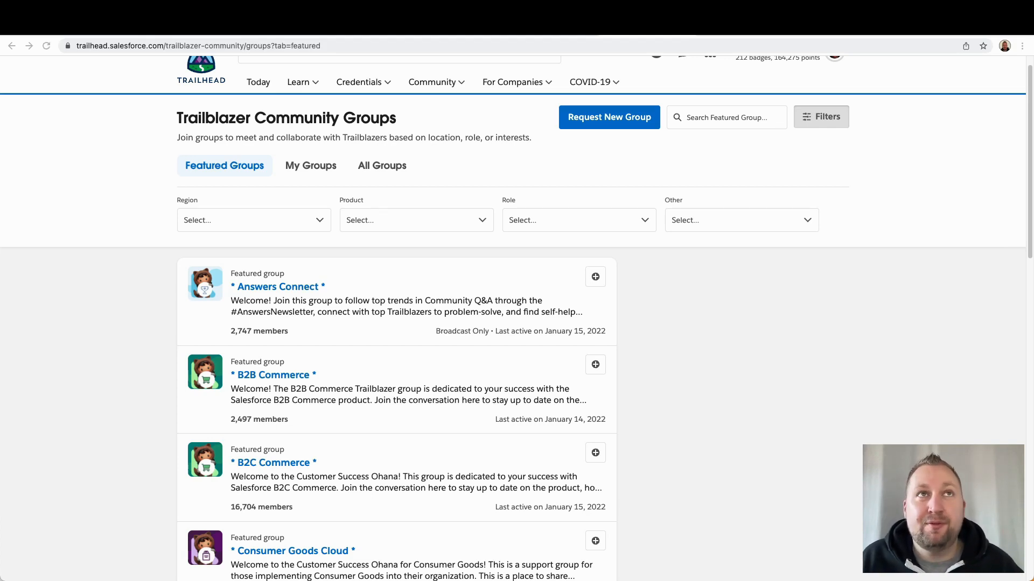
# - Go to udemy.com/topic/salesforce-certified-administrator/ and browse the 73 course results
pyautogui.write('udemy.com/topic/salesforce-certified-administrator/')
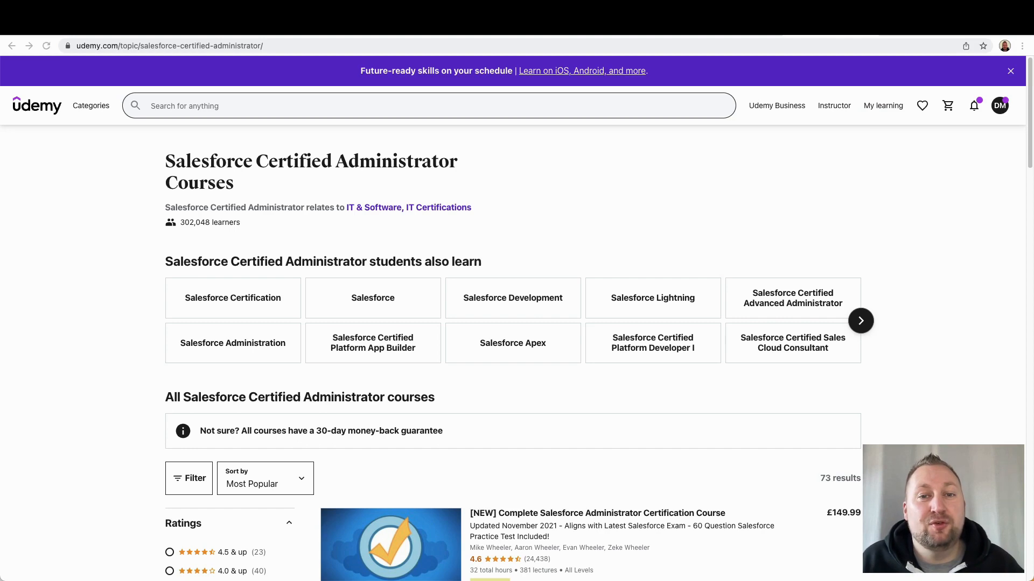
pyautogui.scroll(-3)
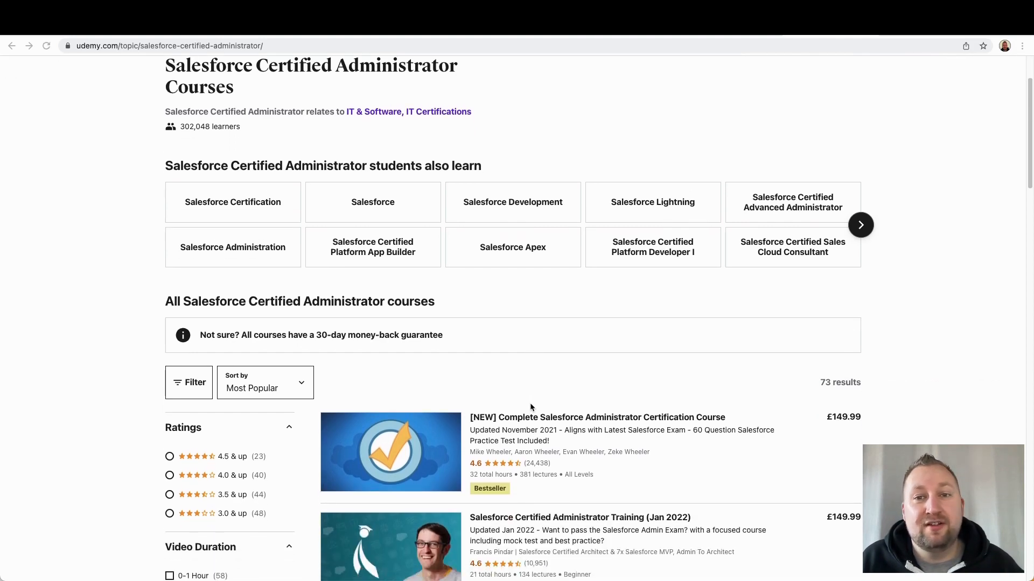
pyautogui.scroll(-3)
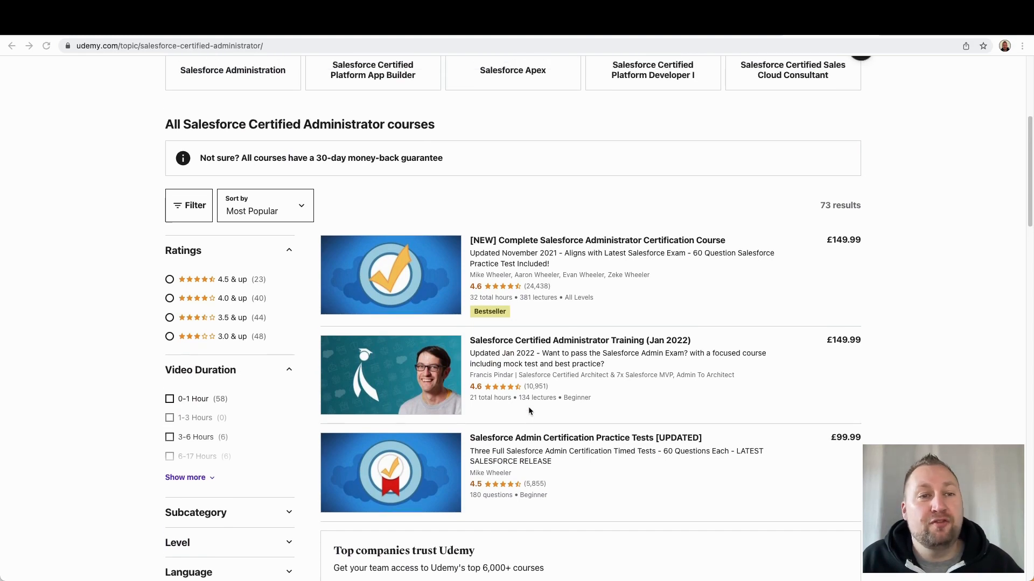
pyautogui.scroll(3)
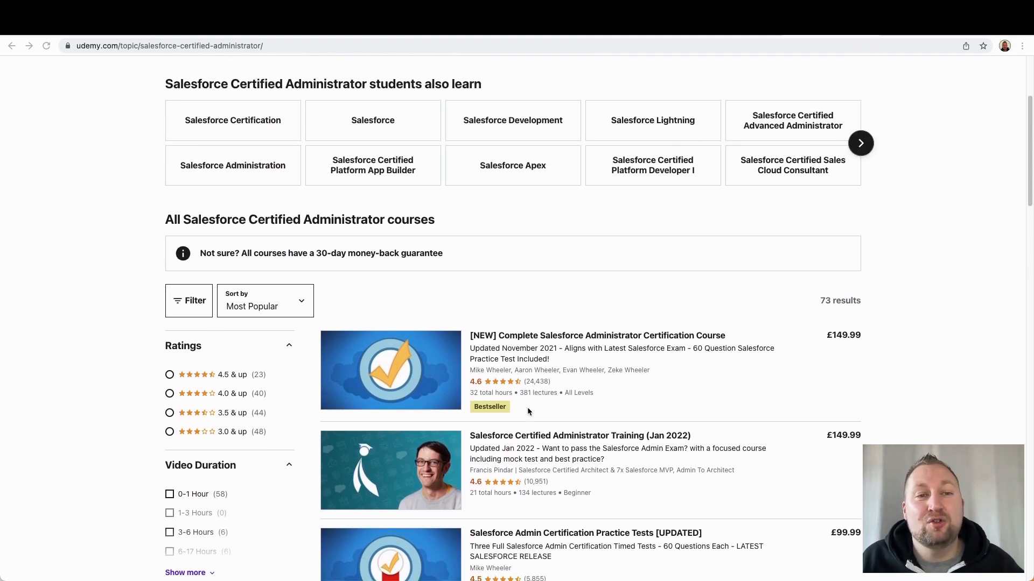
pyautogui.scroll(3)
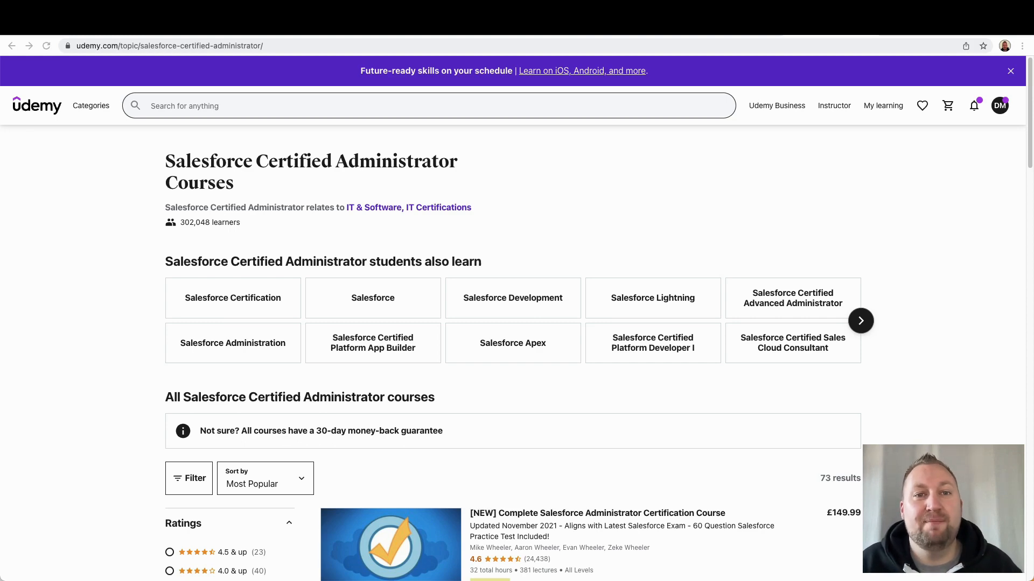
pyautogui.scroll(-3)
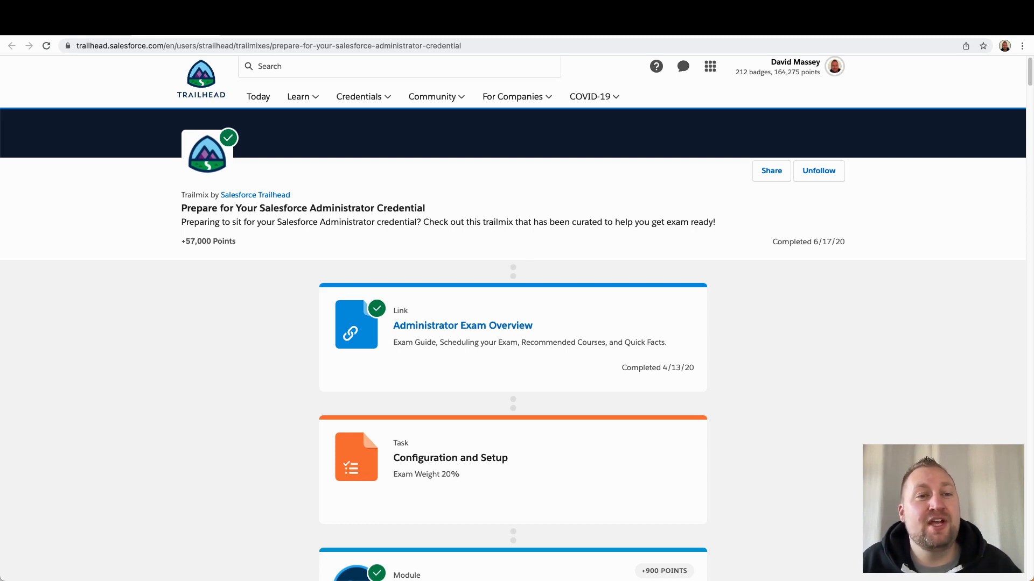
pyautogui.moveTo(804, 435)
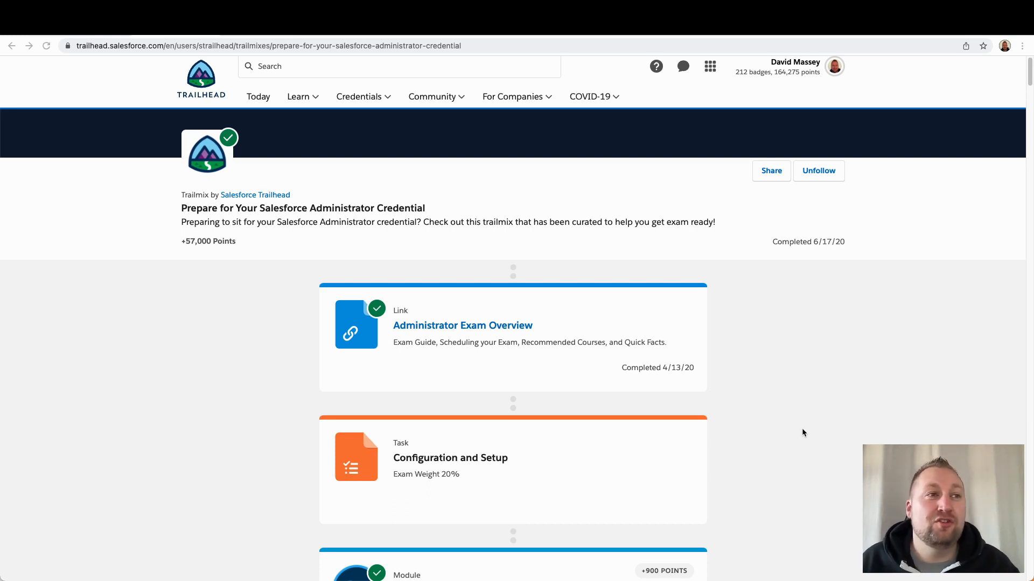
# - Scroll the trailmix slightly to reveal the Salesforce Platform Basics module
pyautogui.scroll(-3)
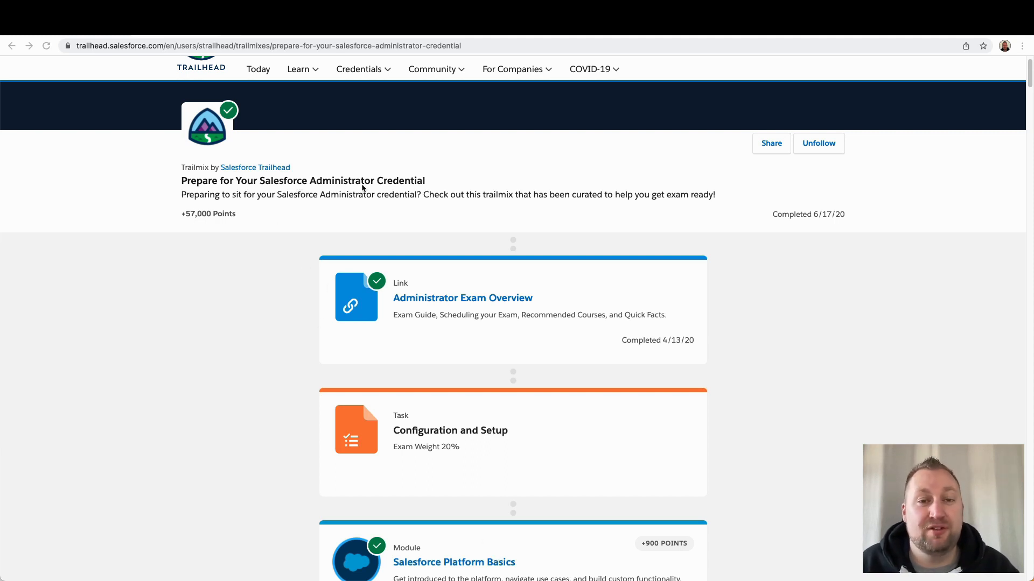
pyautogui.moveTo(503, 274)
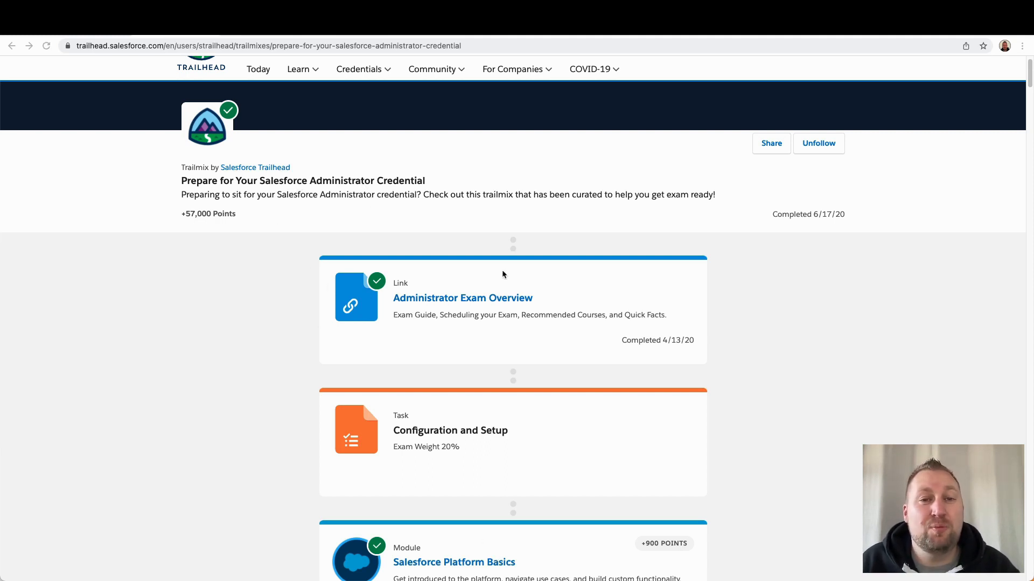
pyautogui.moveTo(618, 341)
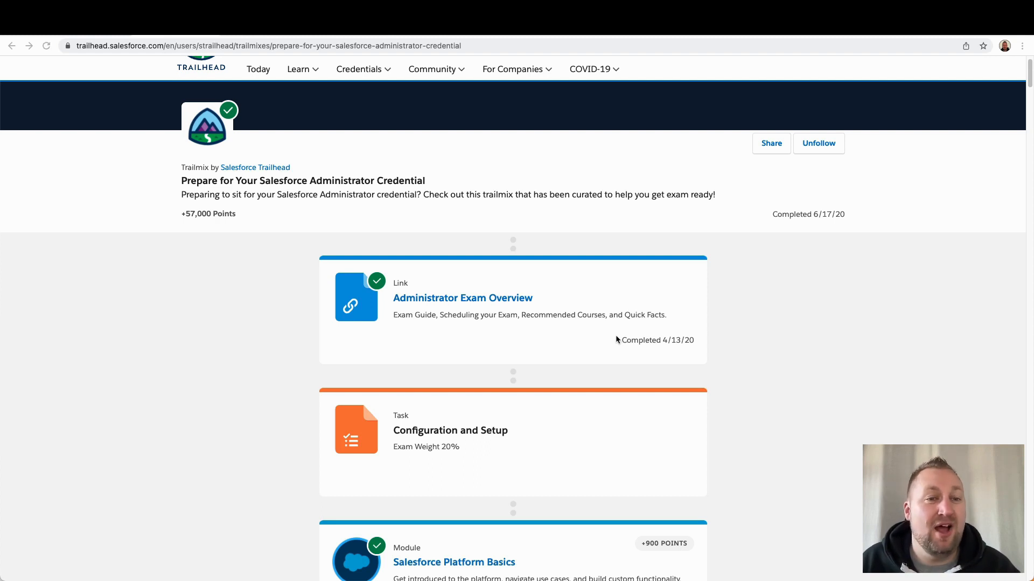
pyautogui.moveTo(687, 403)
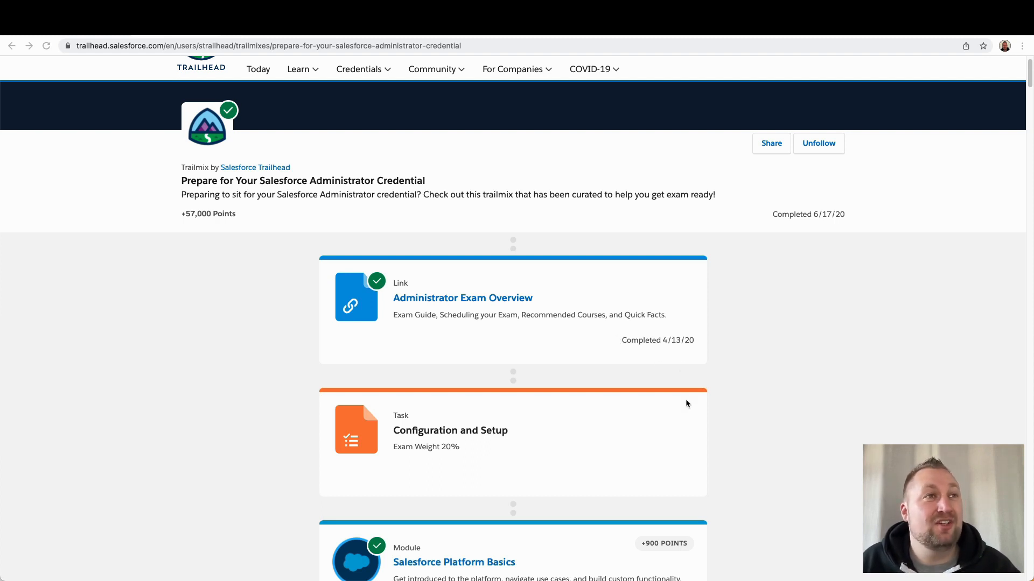
pyautogui.moveTo(688, 397)
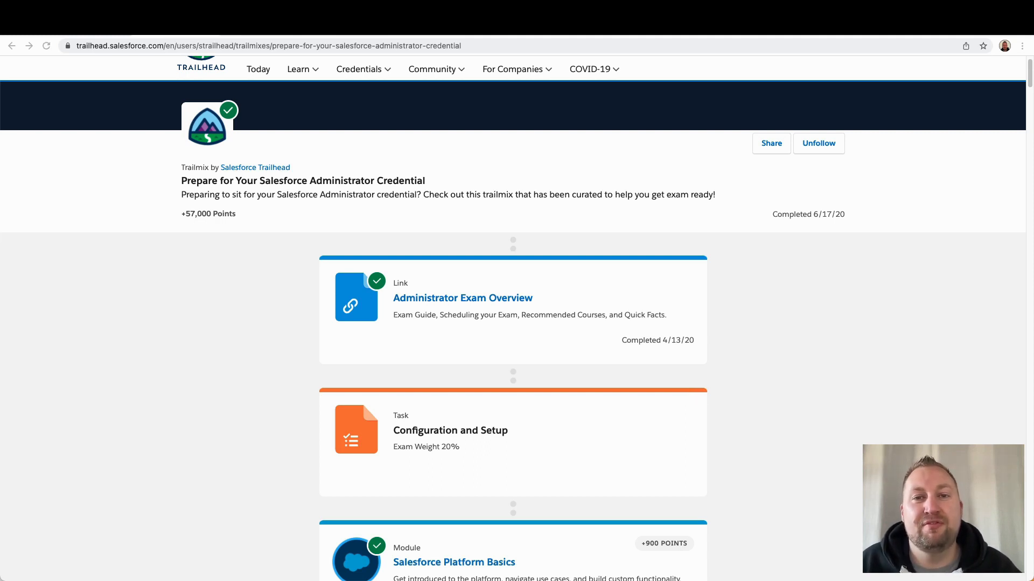
pyautogui.moveTo(840, 380)
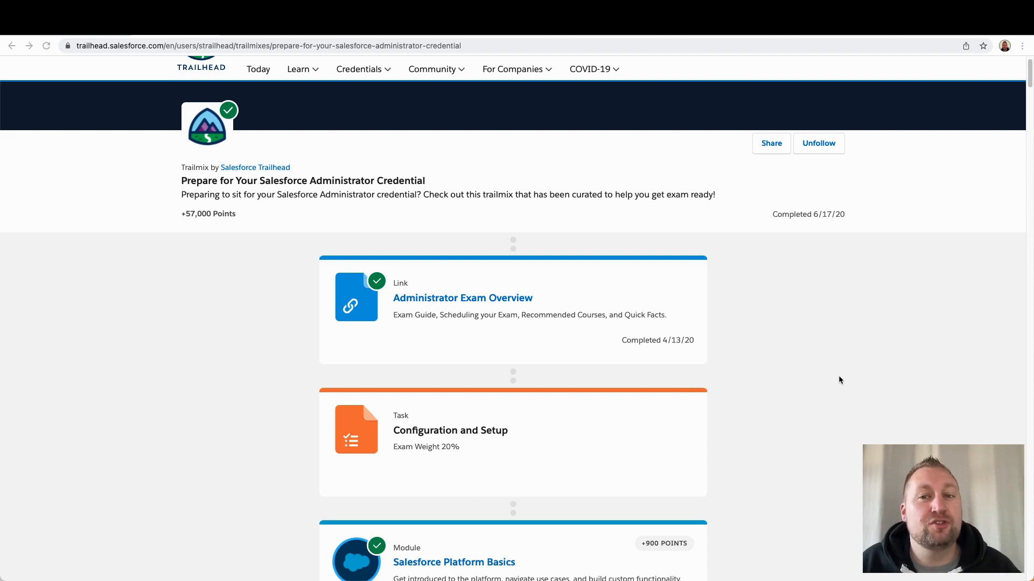